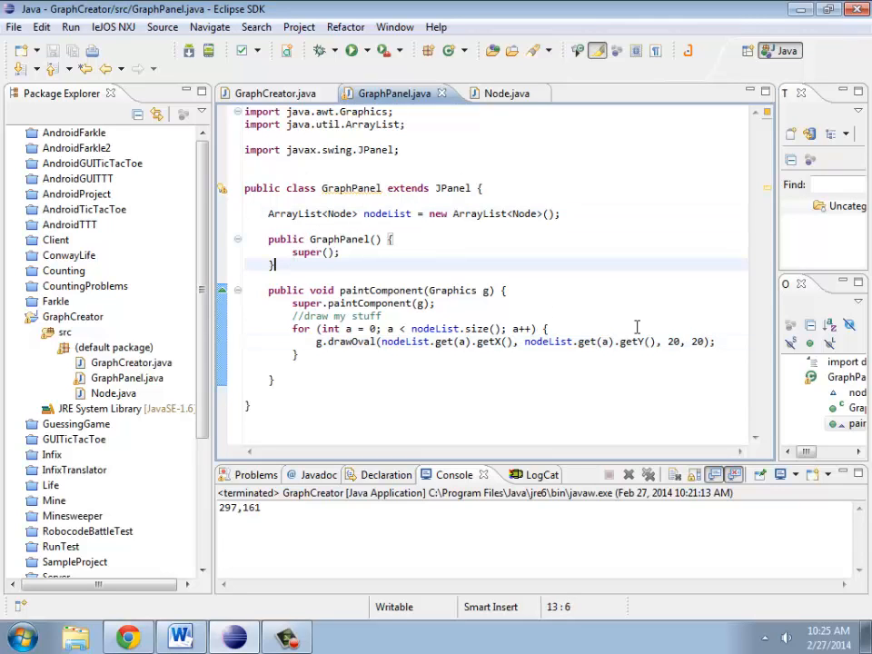
Declare addNode in GraphPanel taking int newx, int newy and String newlabel.
type("public")
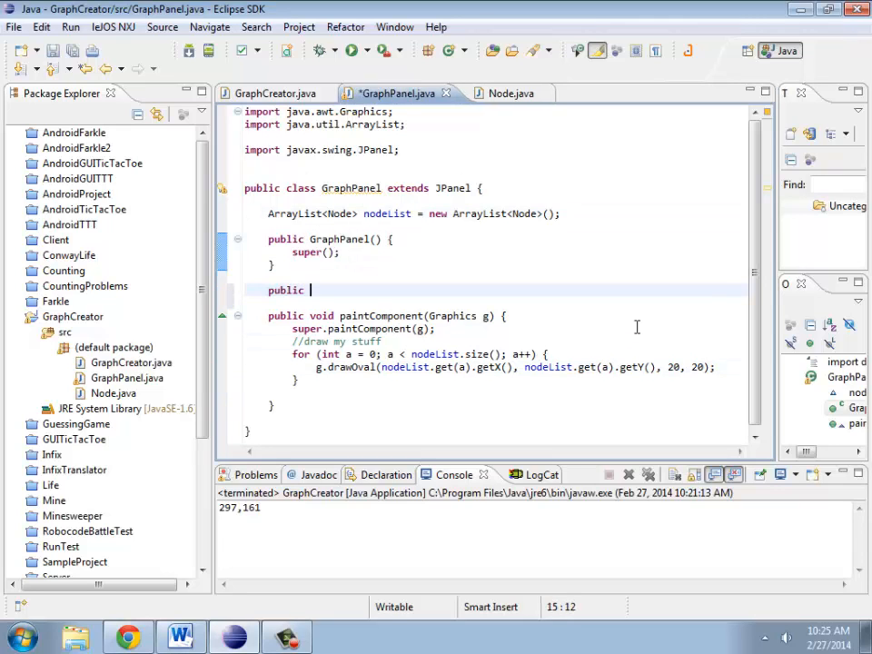
type("void addNOde")
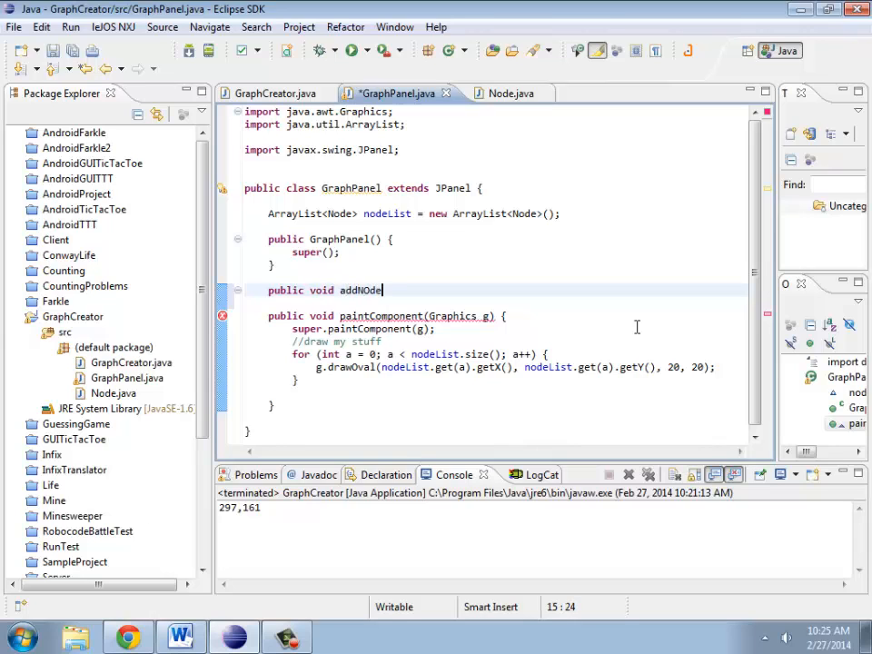
type("()")
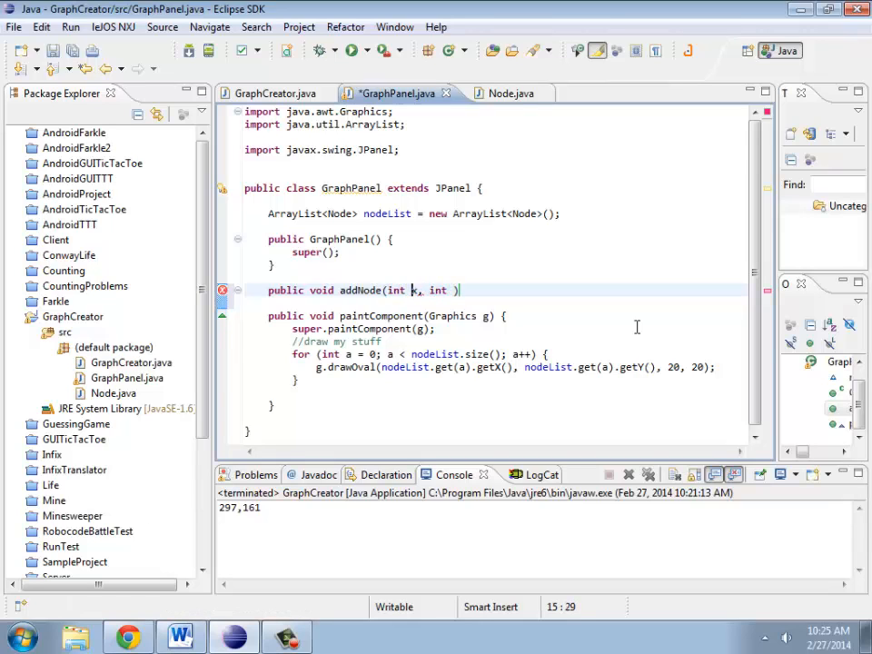
type("newx")
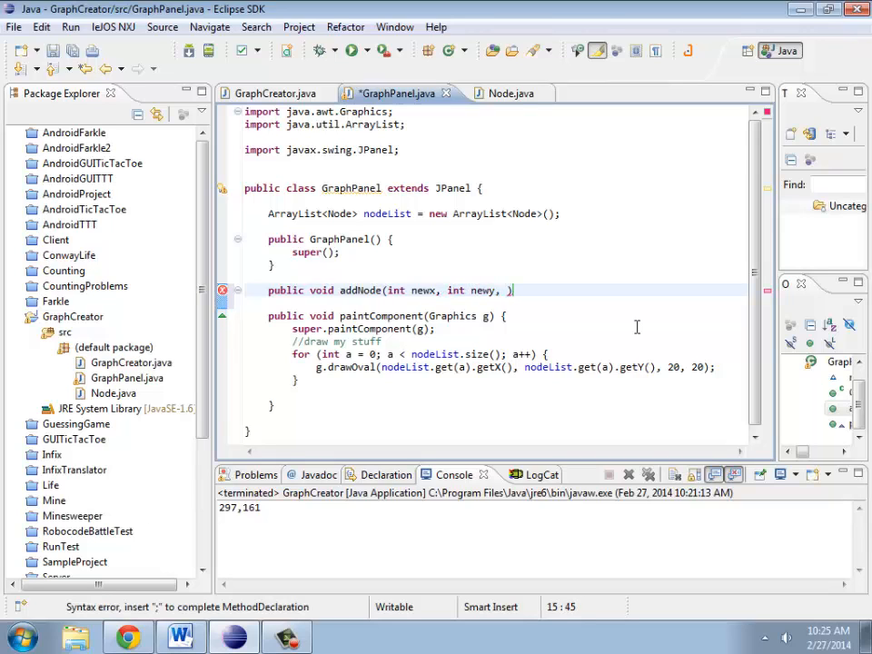
type("String b")
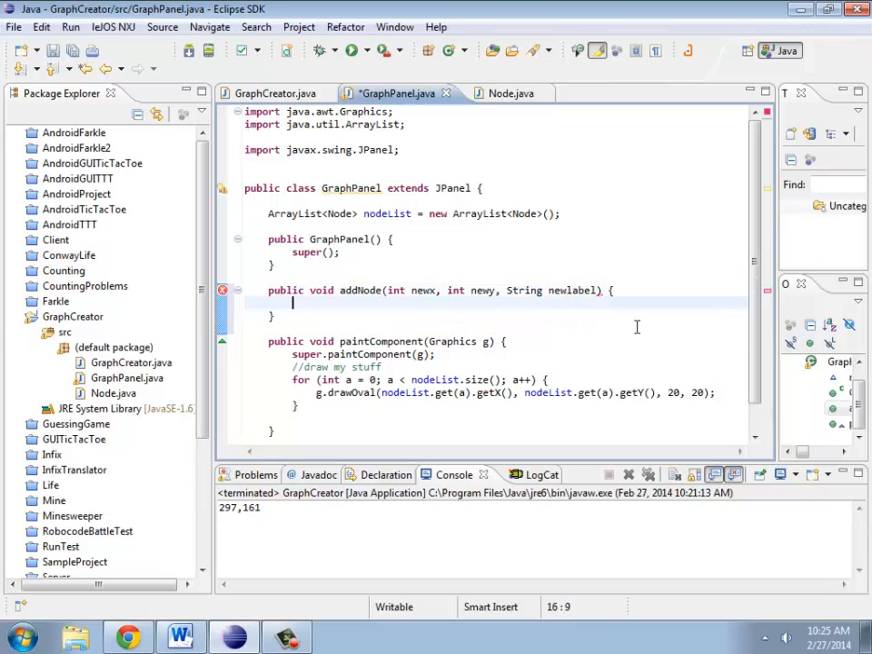
Have addNode add a new Node(newx, newy, newlabel) to nodeList, then switch to Node.java.
type("nodeList.a")
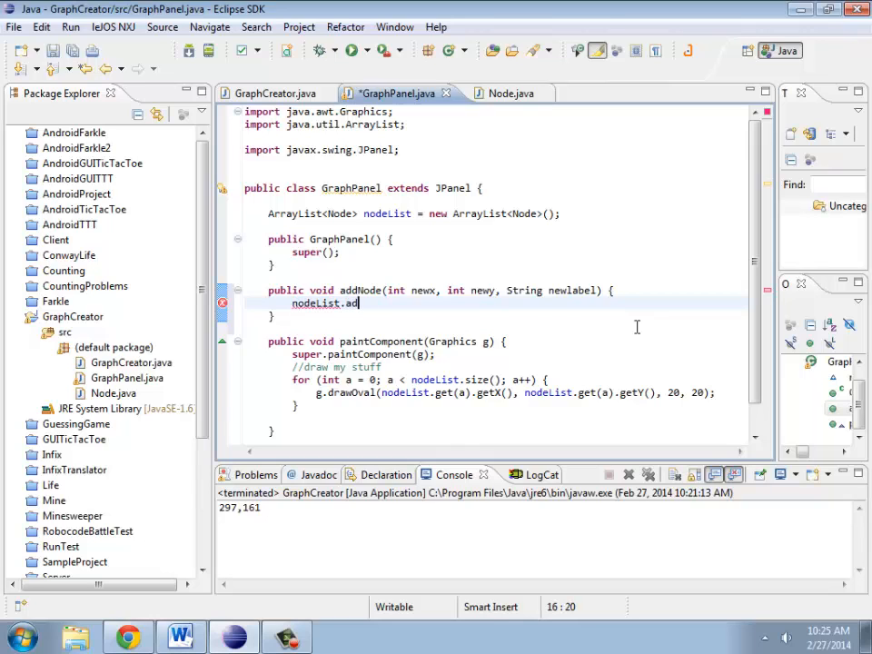
type("d()")
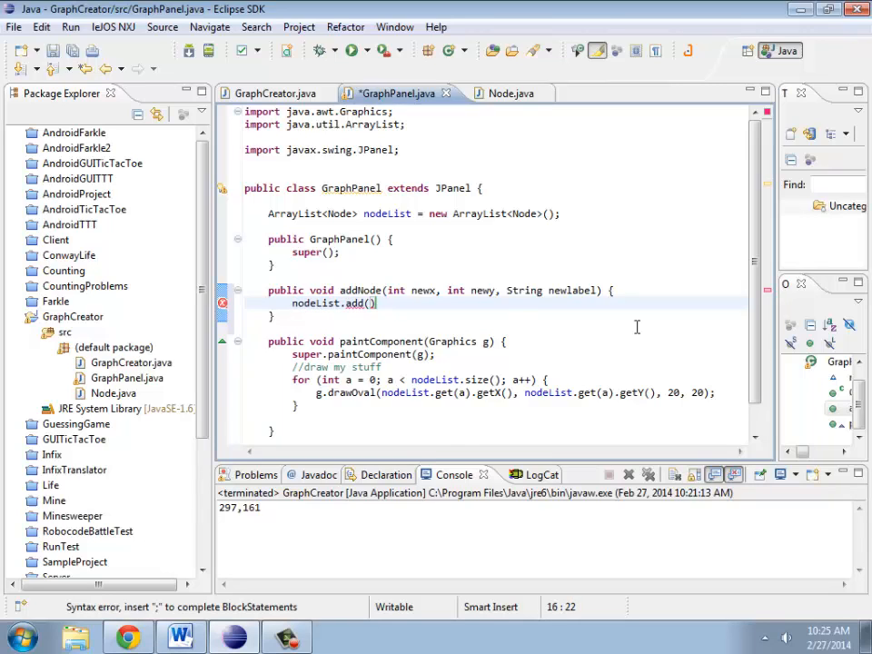
type("new Node()")
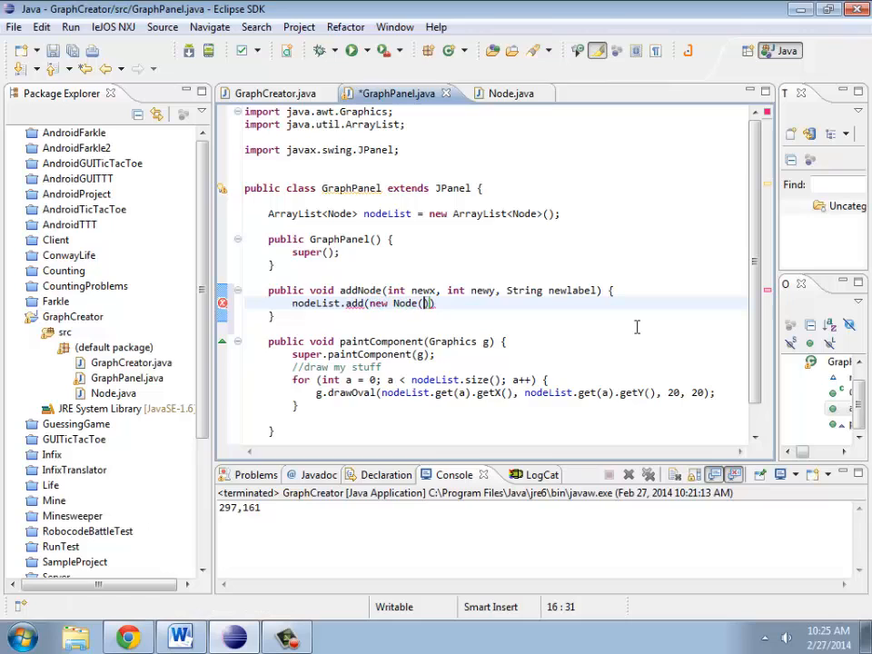
type("newx, newy,")
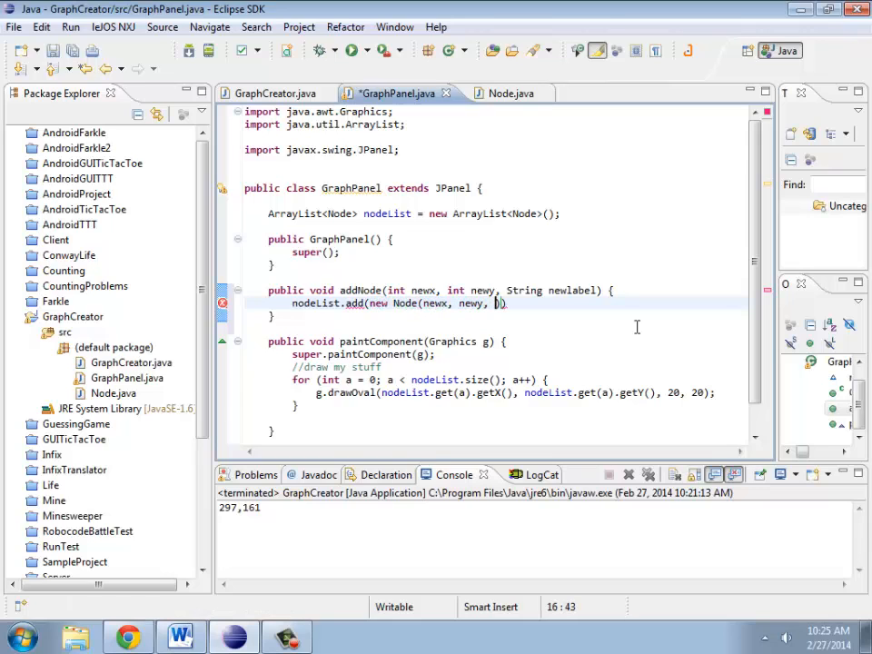
type("newlabel")
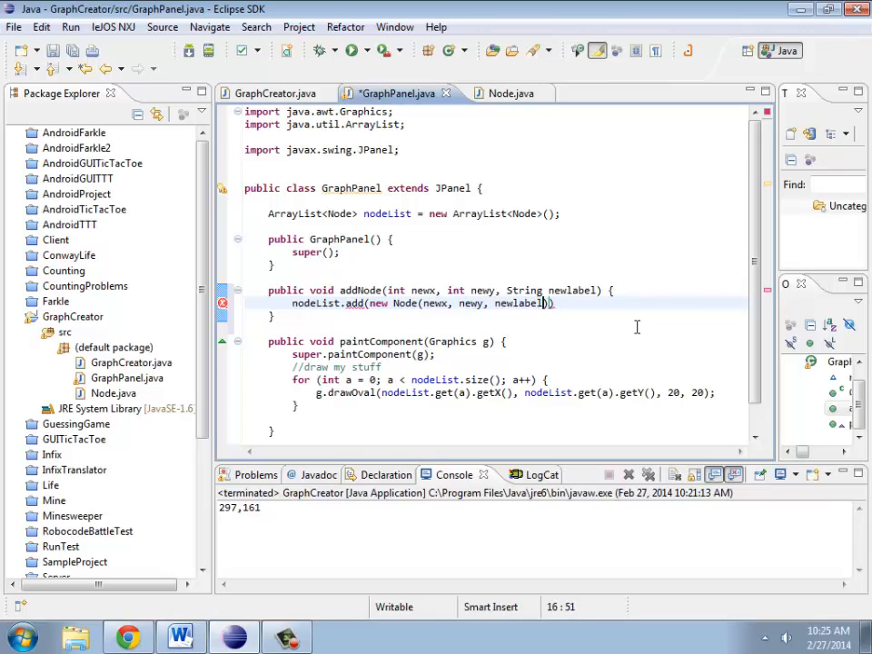
type(");")
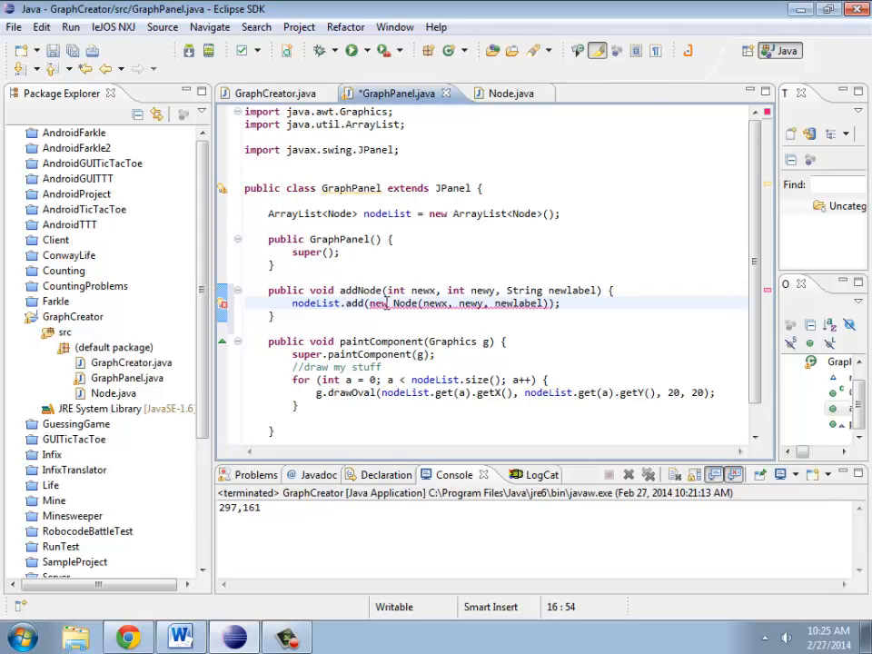
left_click(499, 93)
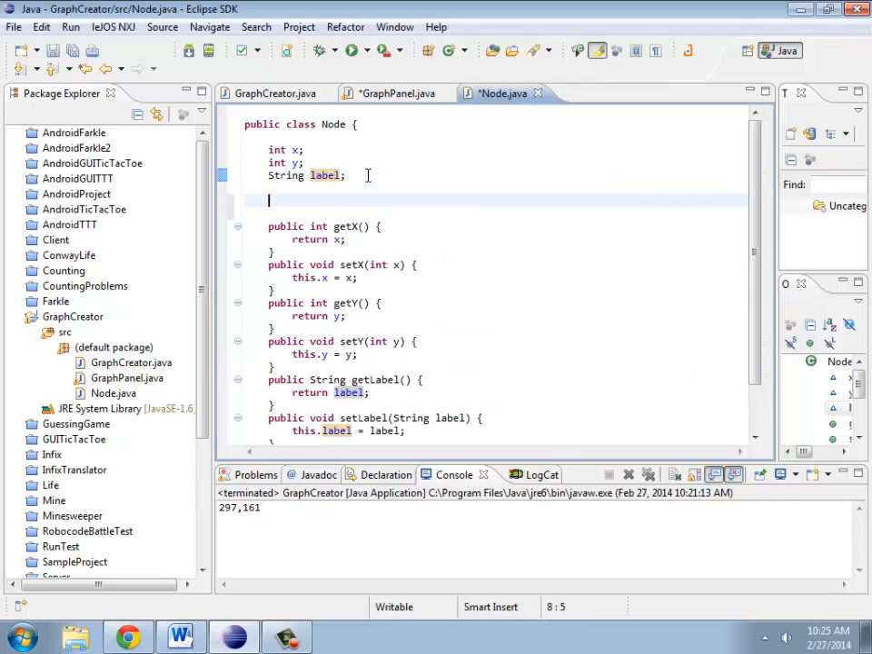
Declare a Node constructor taking int newx, int newy and String newlabel.
type("public Node")
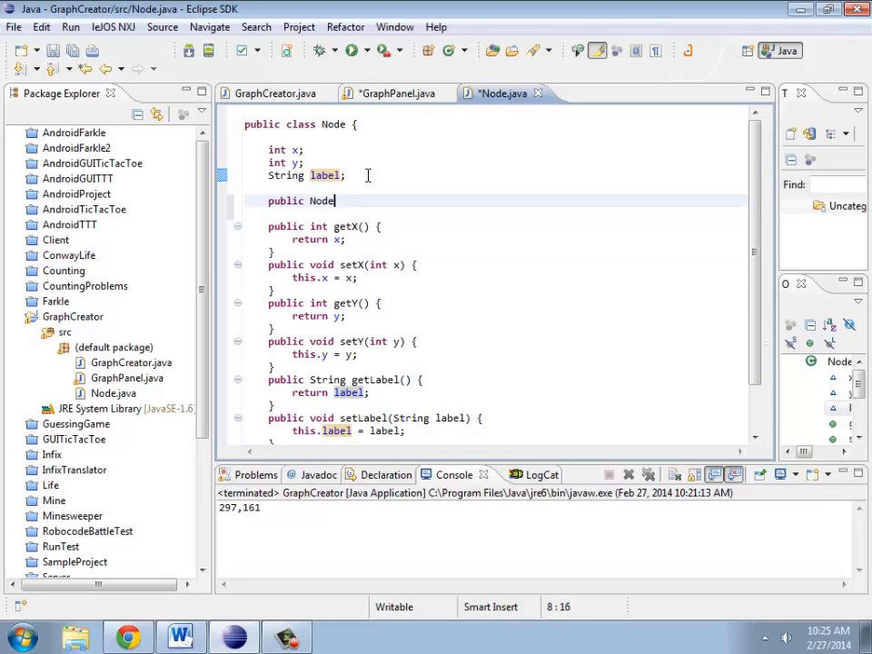
type("(int ne)")
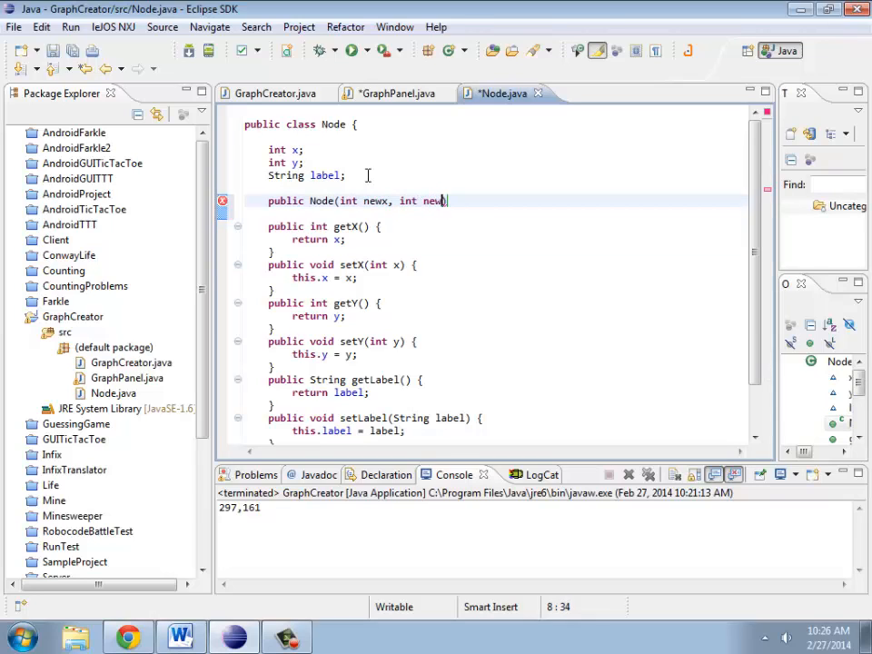
type(", Strin)")
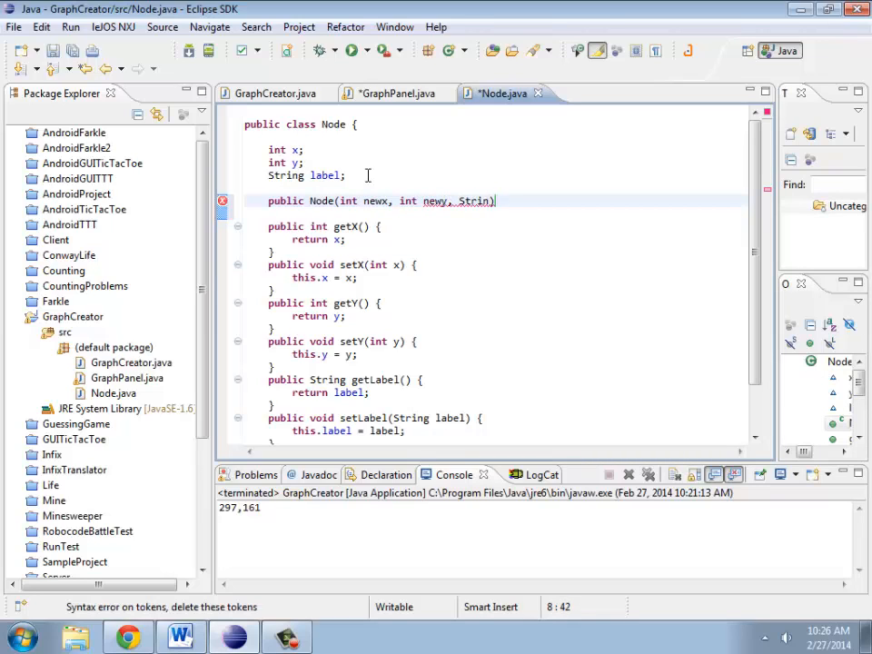
type("newlabl")
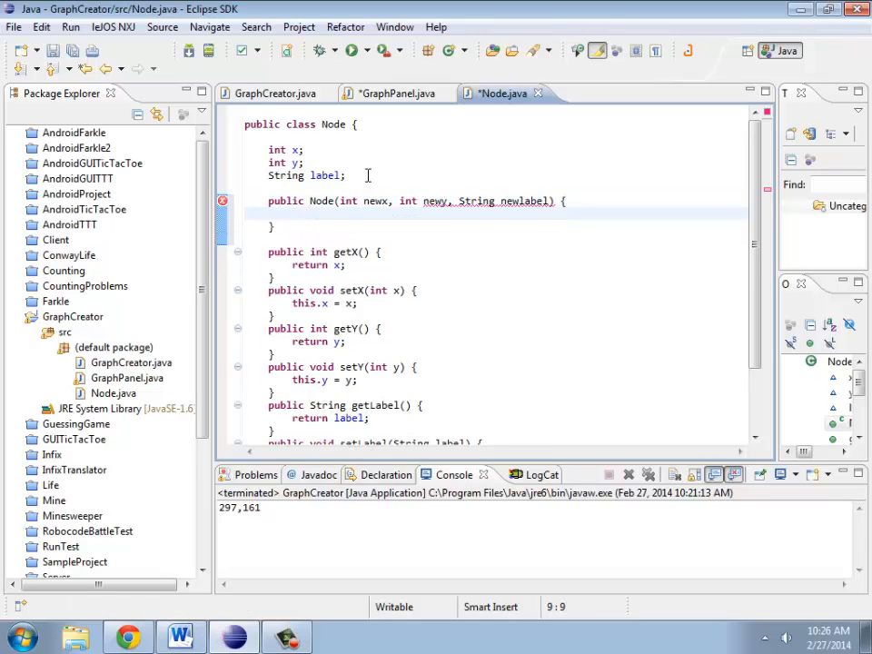
Assign x = newx, y = newy and label = newlabel in the constructor body.
type("x = newx;")
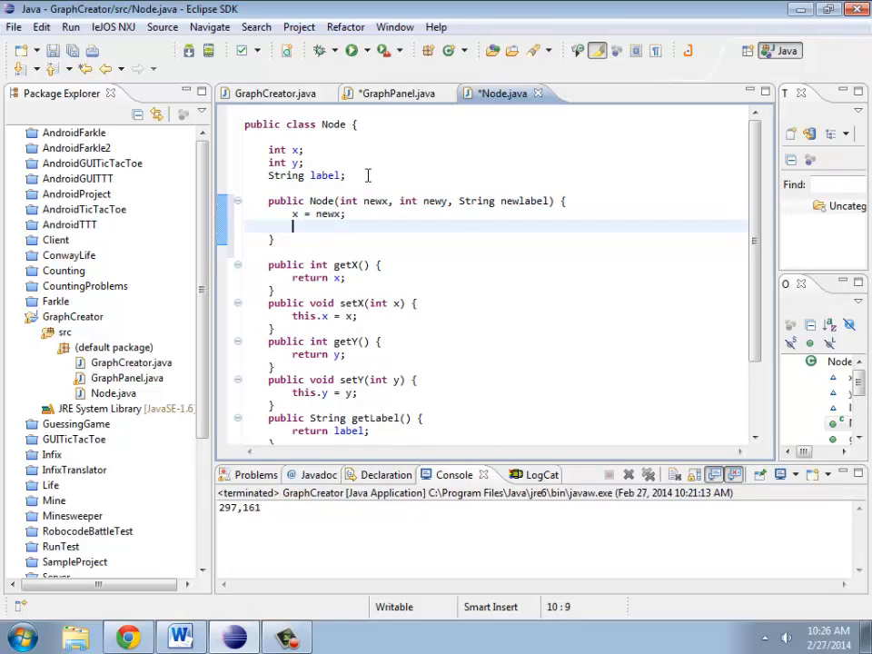
type("y = newy;")
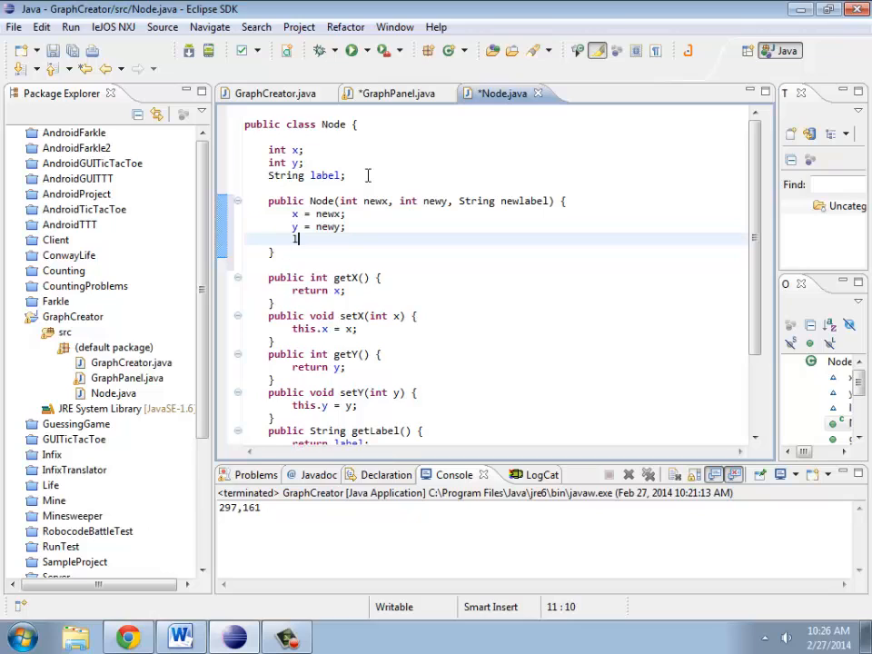
type("label = newlabel;")
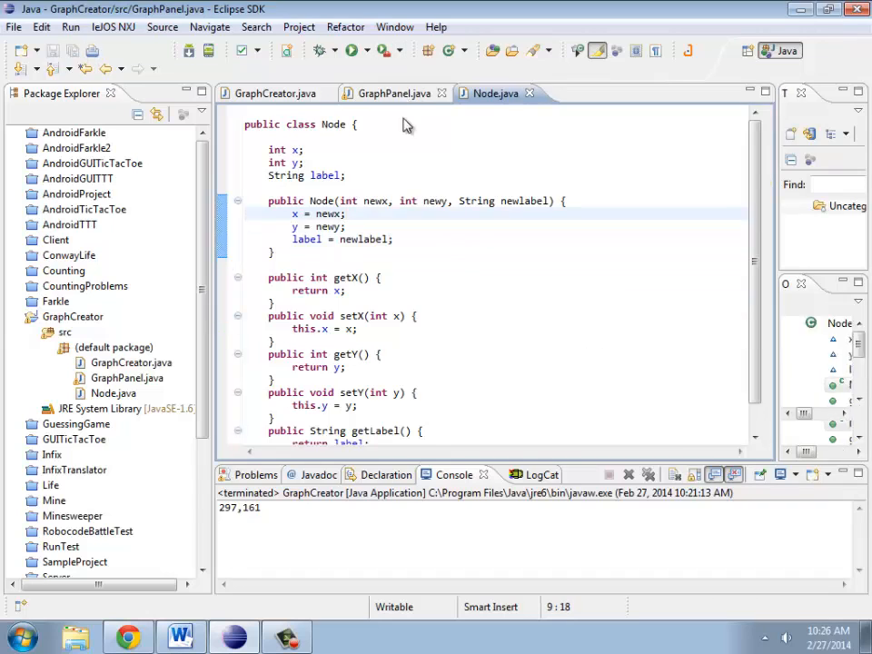
In GraphCreator's mouseReleased, call panel.addNode(e.getX(), e.getY(), labelsTF.getText()) in node-create state.
left_click(392, 93)
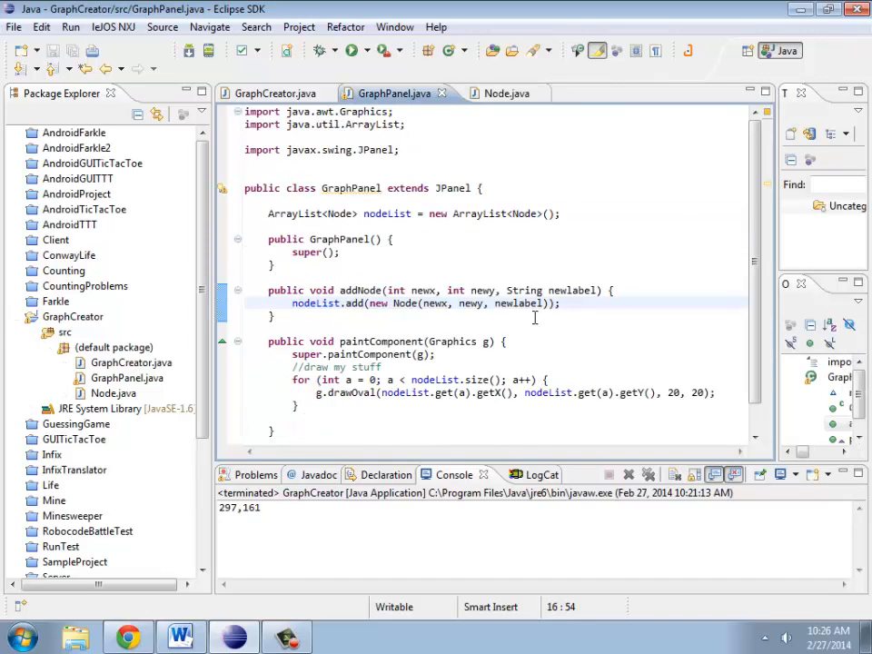
left_click(274, 92)
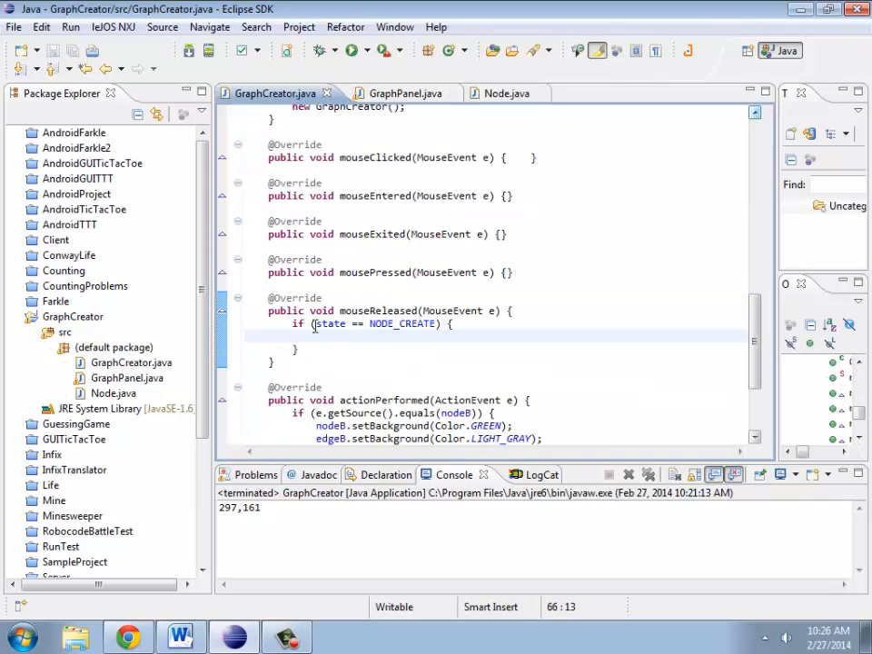
mouse_move(607, 373)
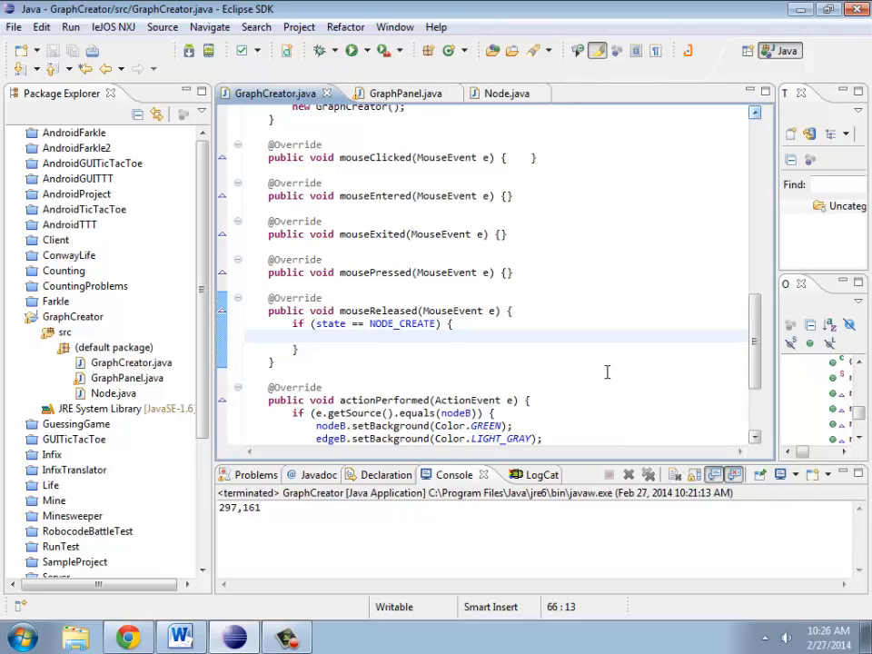
type("panel.add(new Node(x")
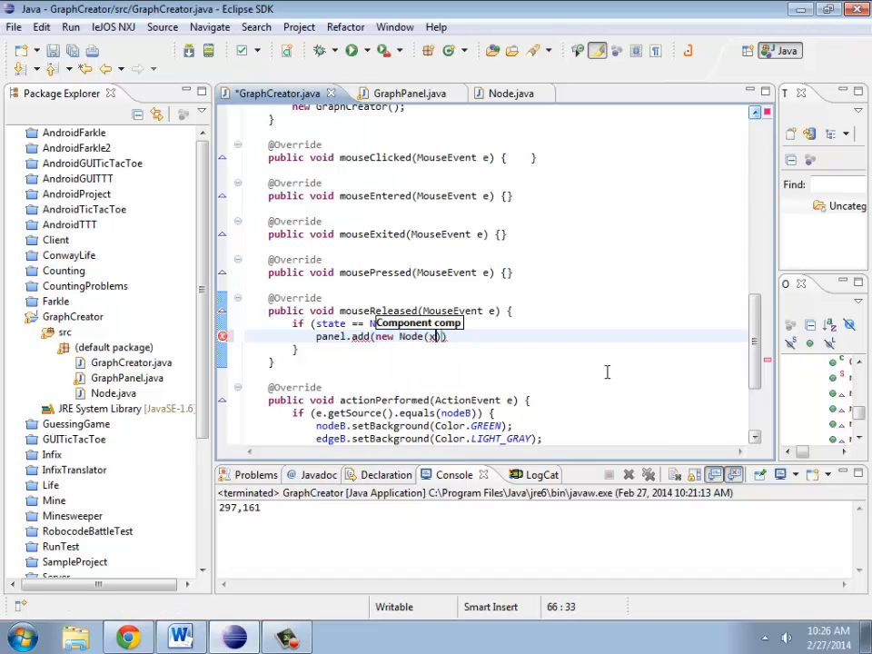
type("e.getb")
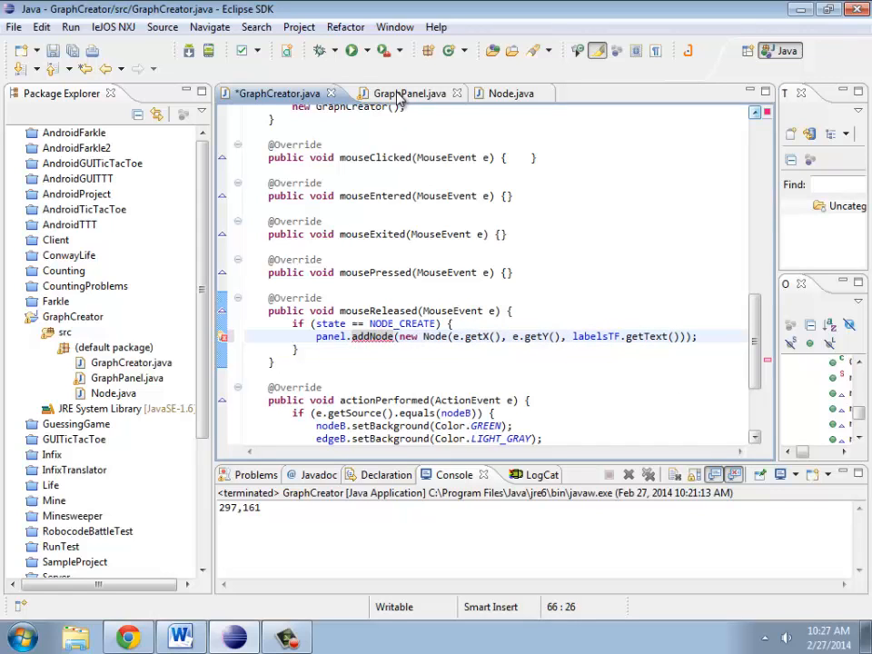
Cross-check the addNode call against GraphPanel's addNode method signature.
left_click(407, 92)
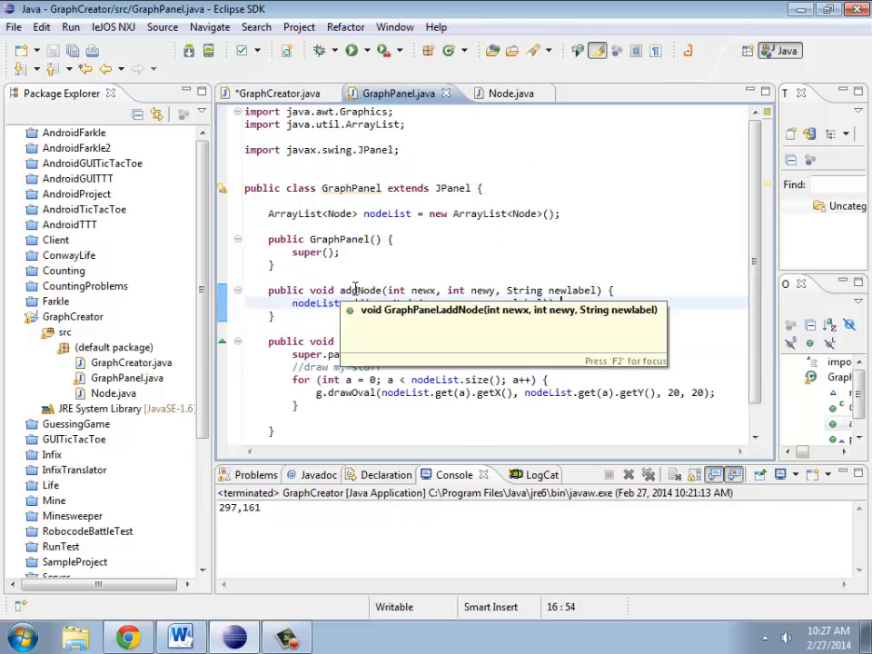
left_click(272, 93)
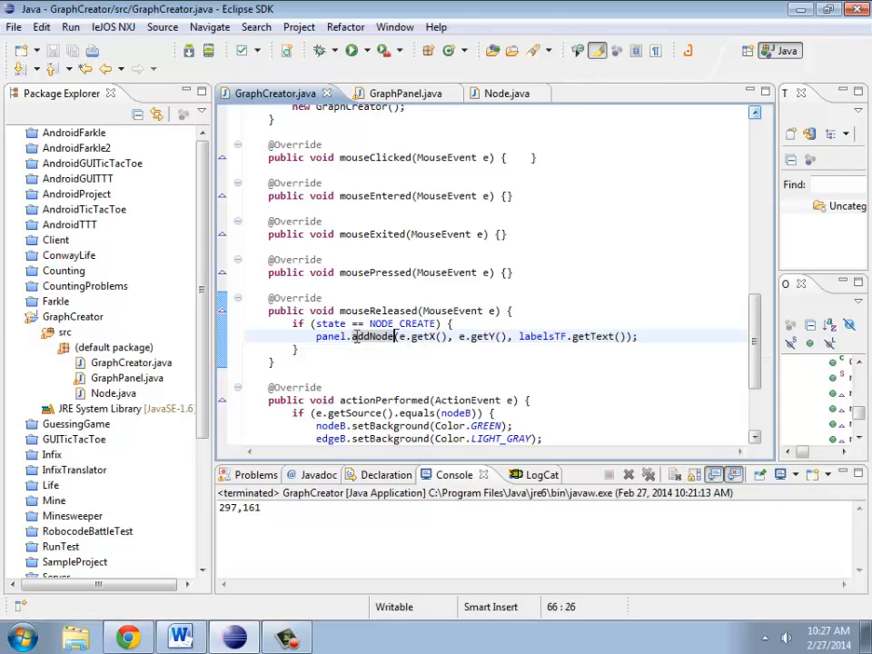
double_click(420, 336)
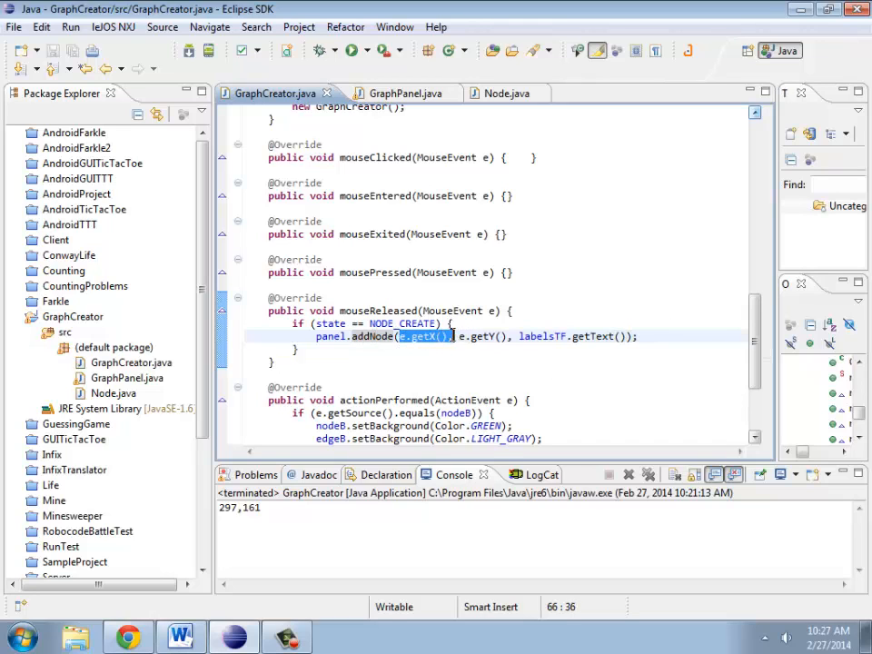
left_click(397, 92)
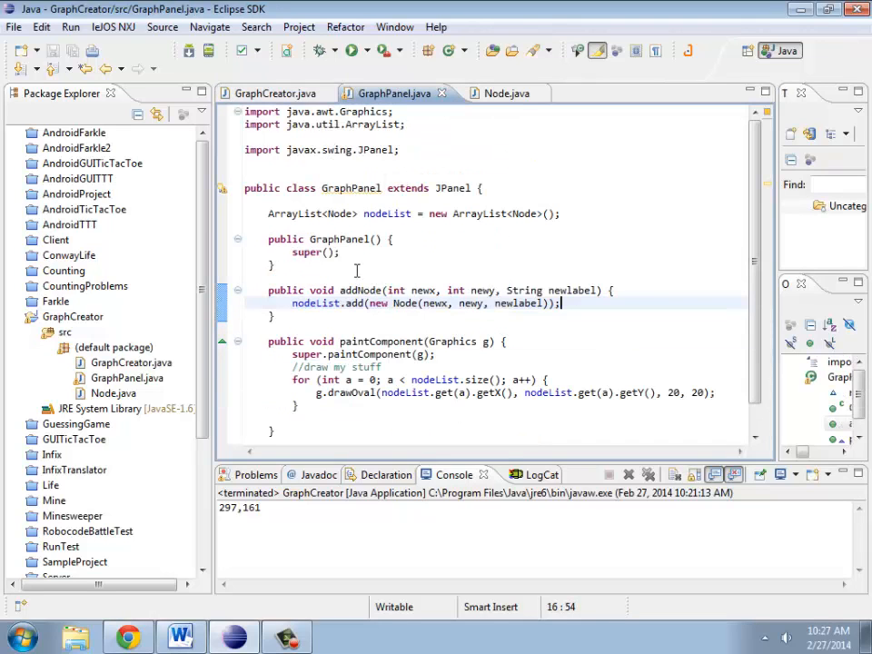
left_click(272, 93)
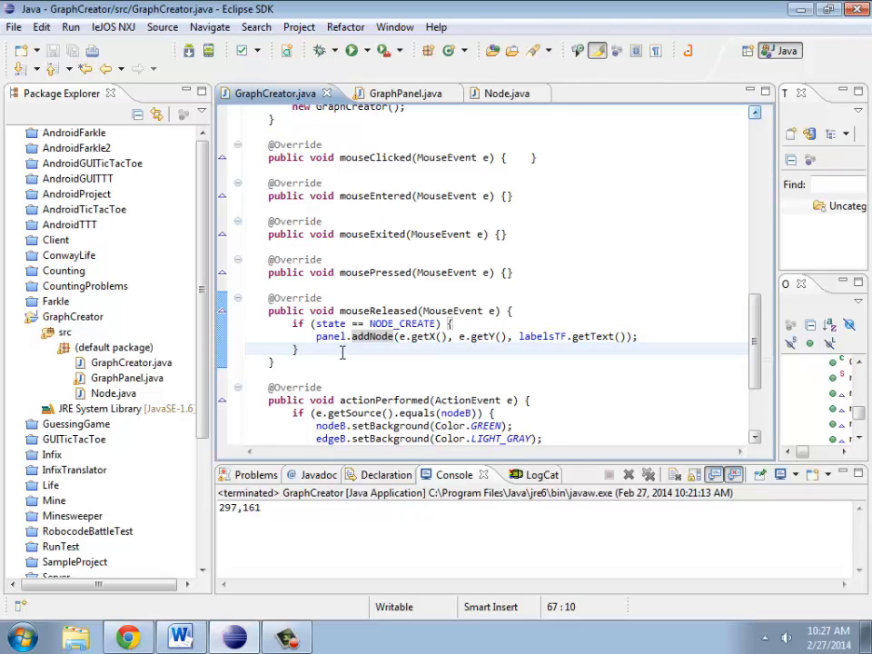
Add frame.repaint() after the if block, test-run the app, and return to GraphPanel to resize the ovals to 40 by 40.
type("frame.repai")
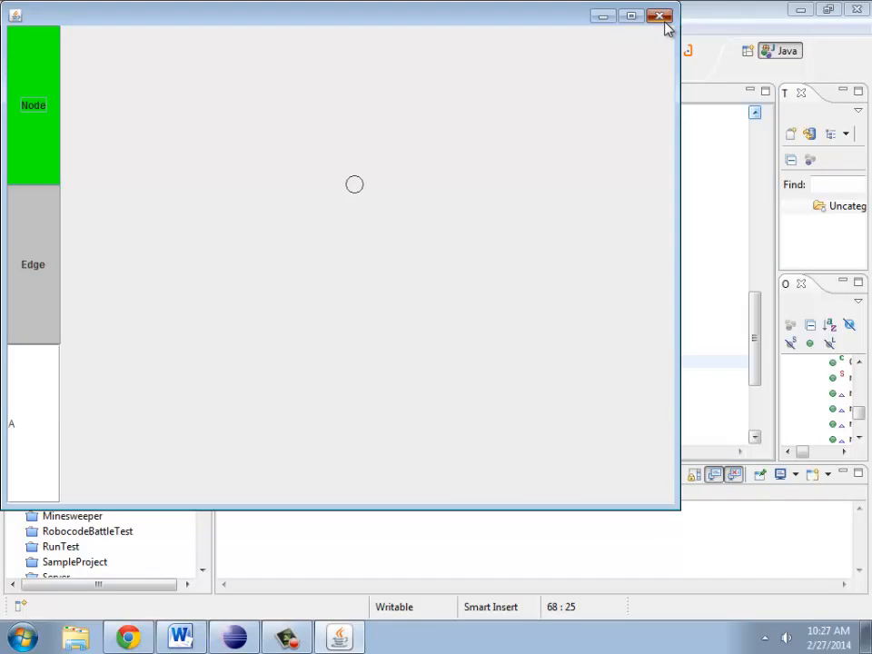
left_click(660, 16)
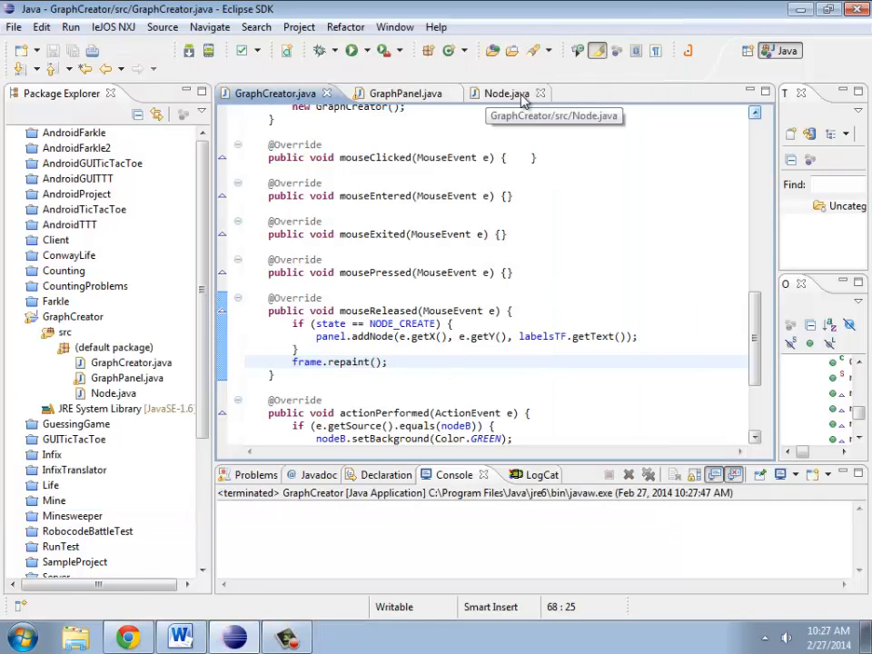
left_click(396, 92)
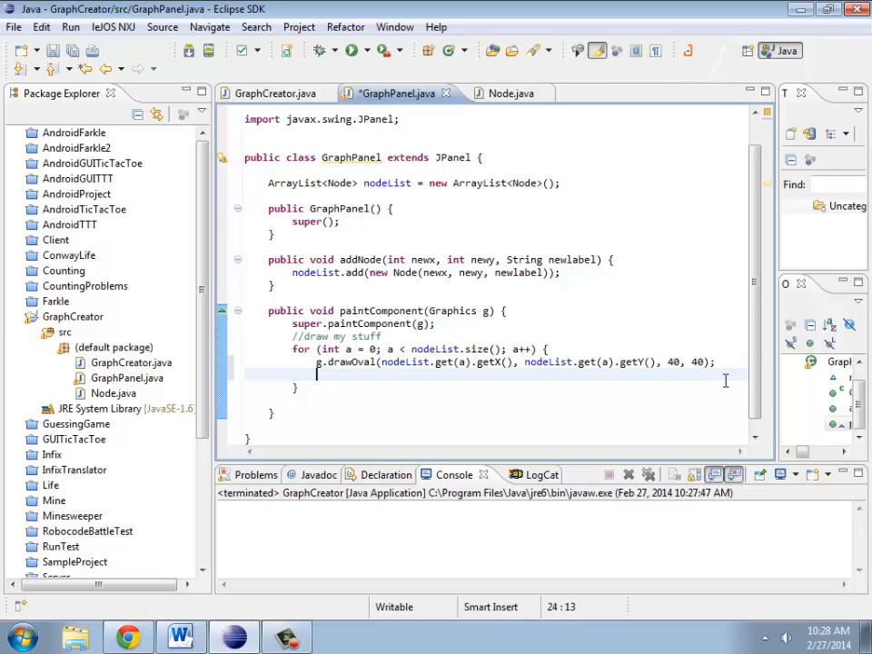
mouse_move(112, 27)
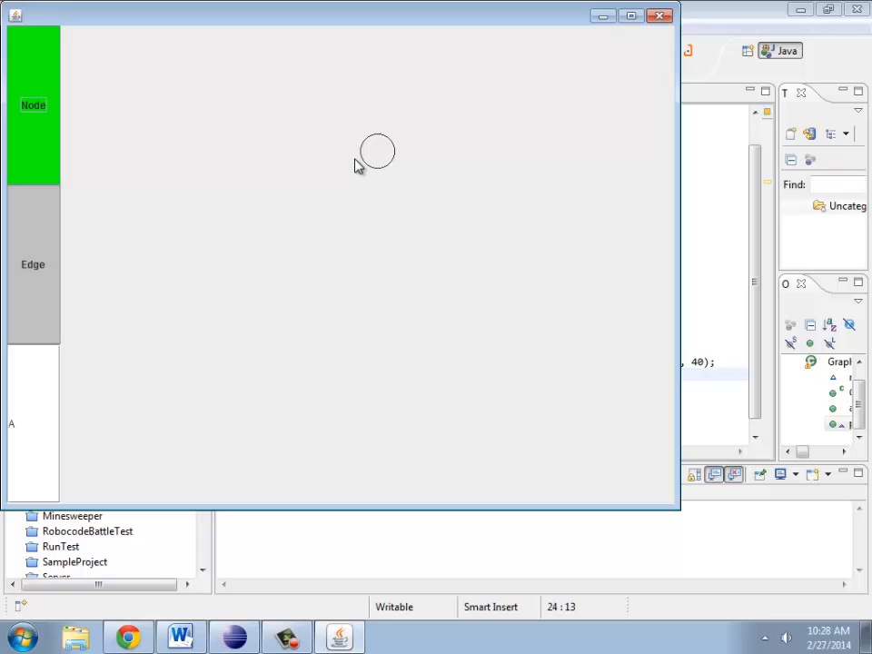
mouse_move(414, 197)
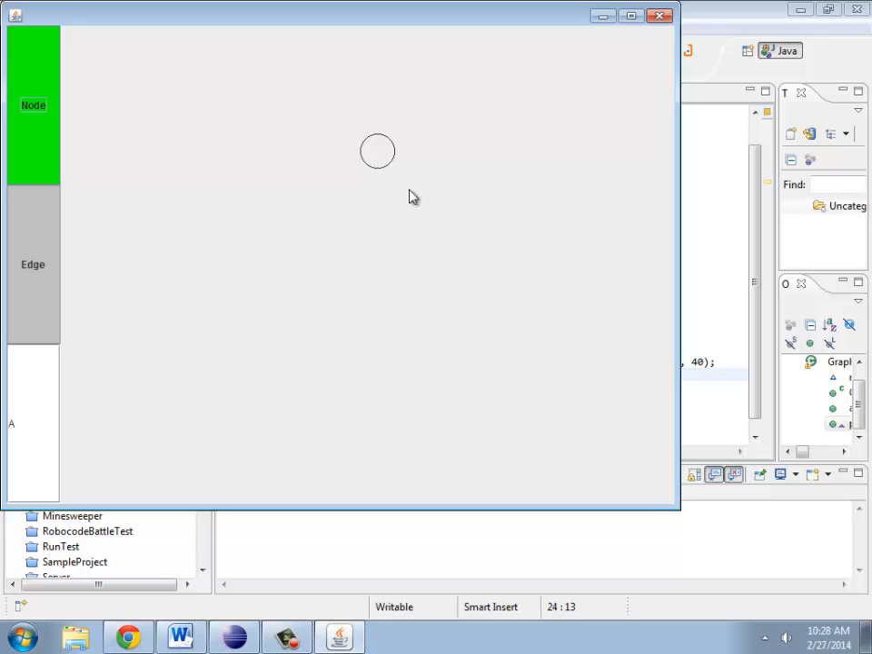
mouse_move(377, 162)
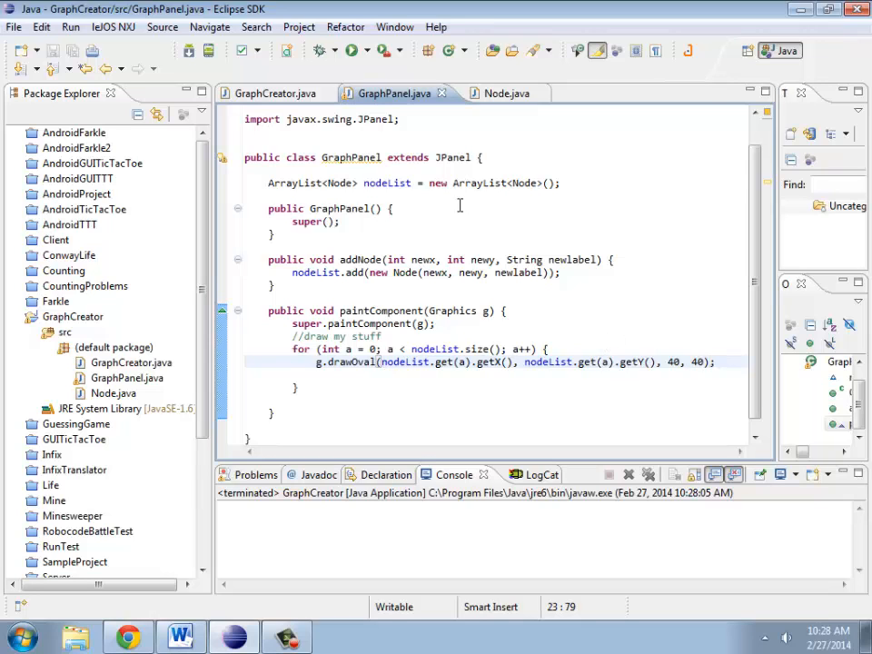
left_click(495, 92)
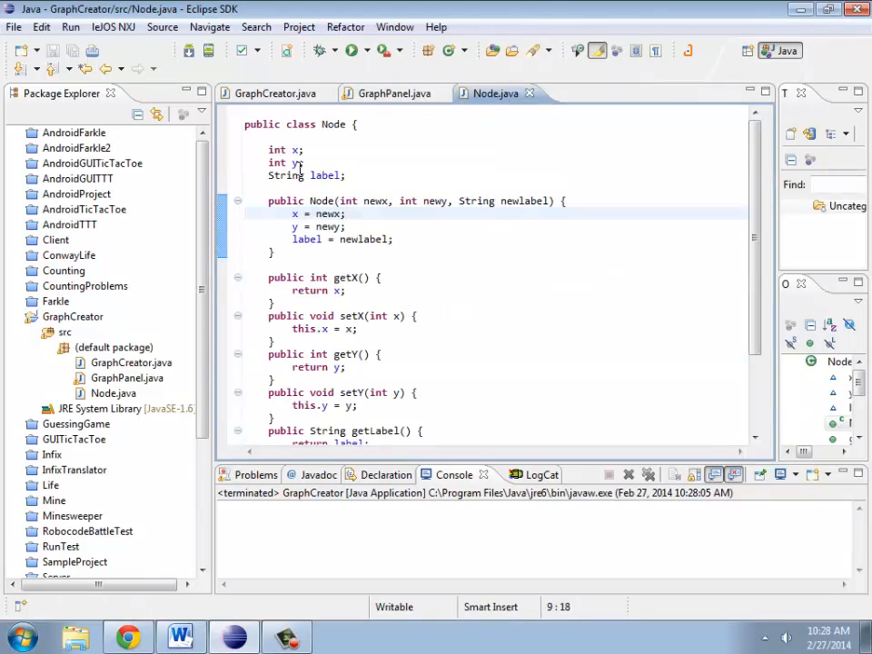
scroll("down", 3)
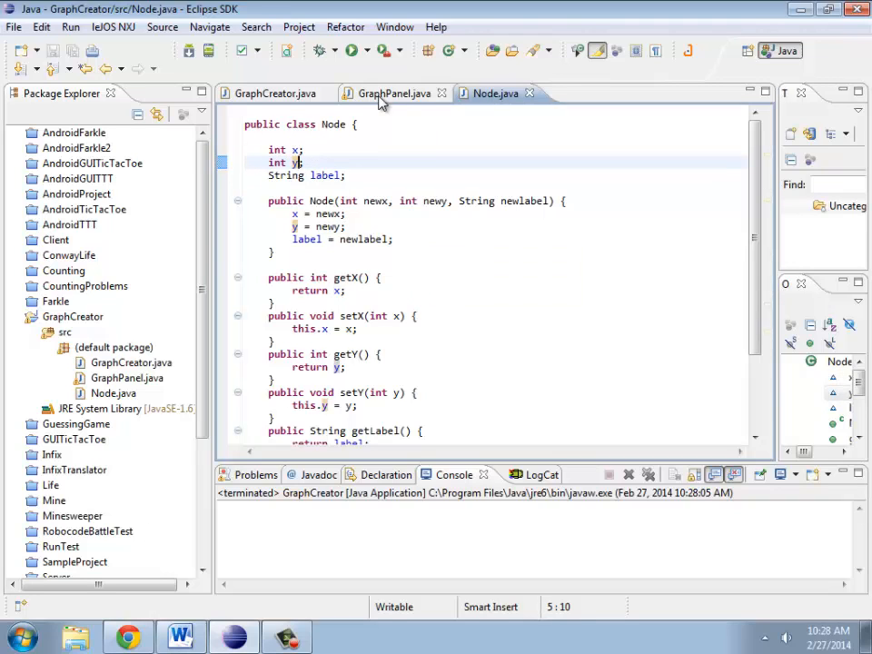
left_click(394, 93)
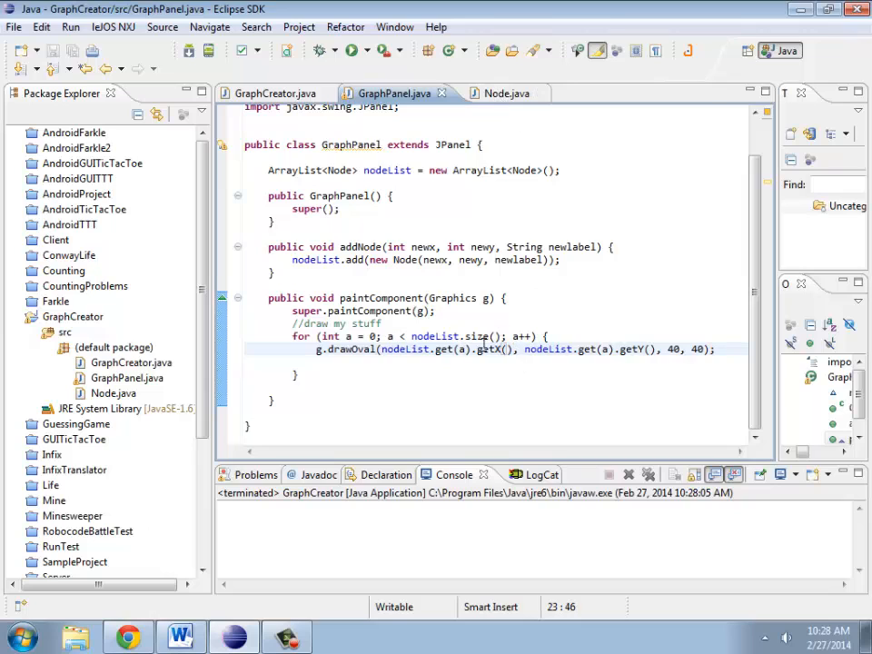
Change drawOval's position to getX() - 20 and getY() - 20 to centre circles on clicks.
left_click(382, 349)
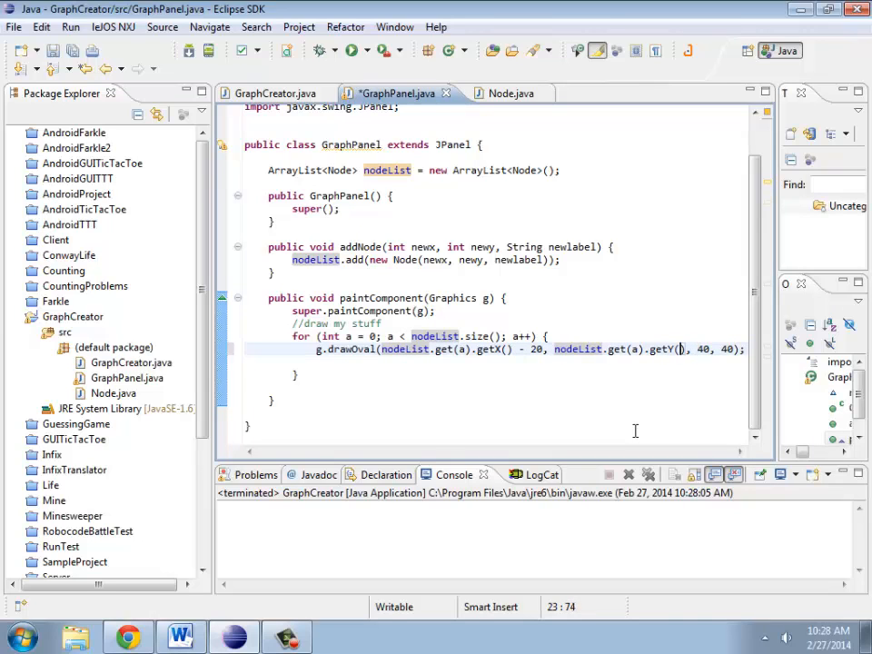
type("20")
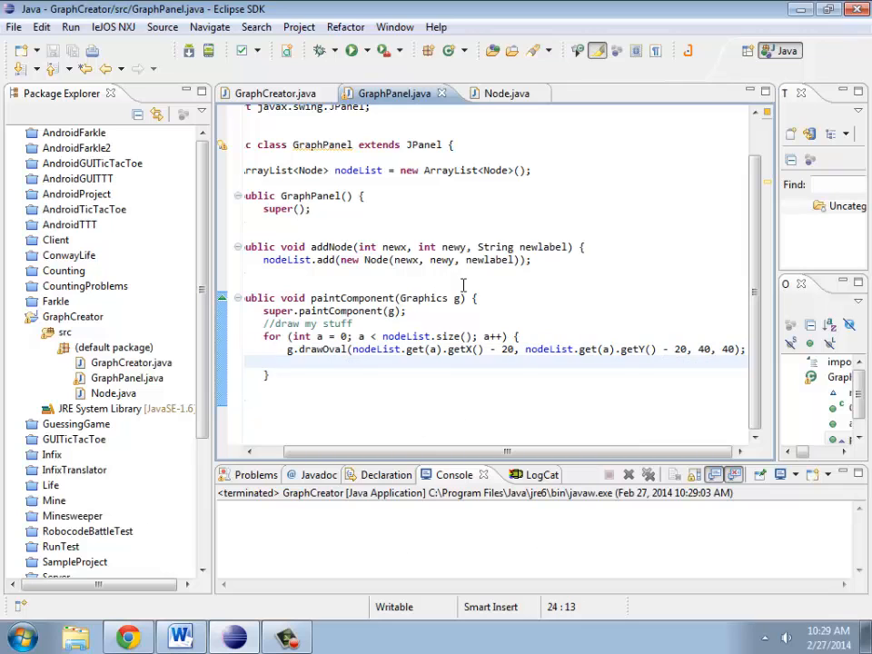
Add g.drawString(nodeList.get(a).getLabel(), getX(), getY()) below drawOval in the painting loop.
type("g.")
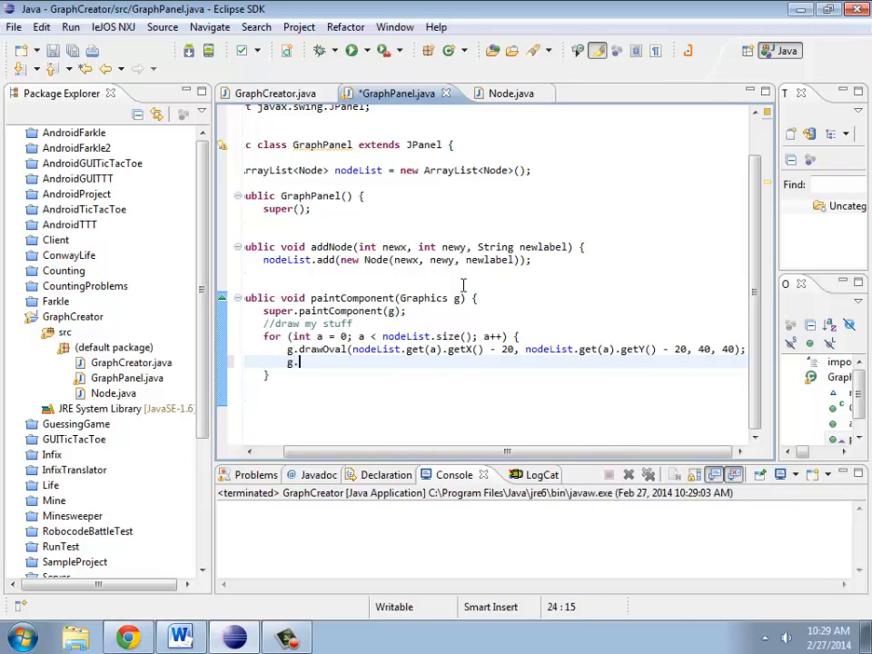
type("drawString(nodeList.get(a).getString(), x, y")
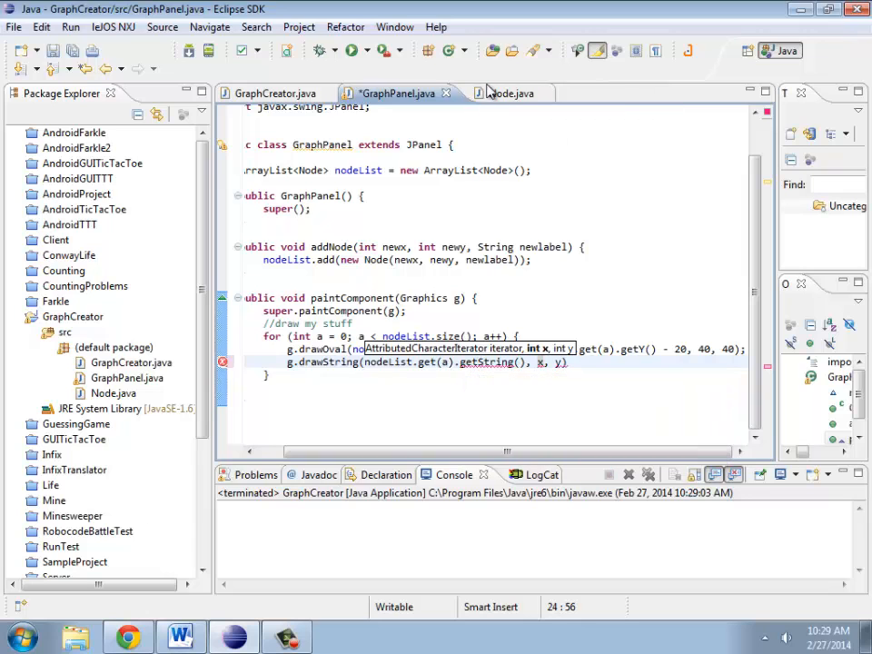
left_click(501, 92)
type("Label")
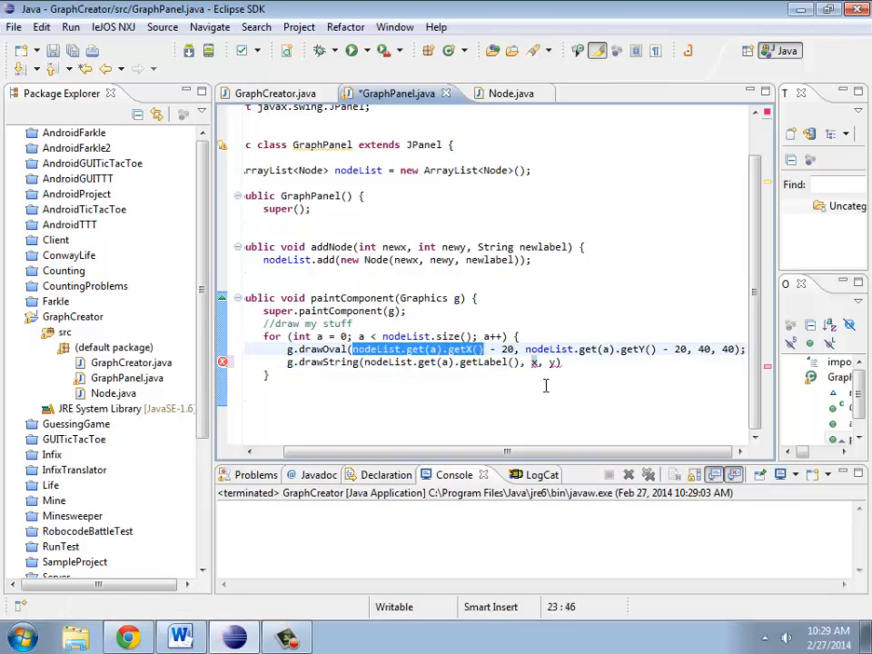
type("nodeList.get(a).getX()")
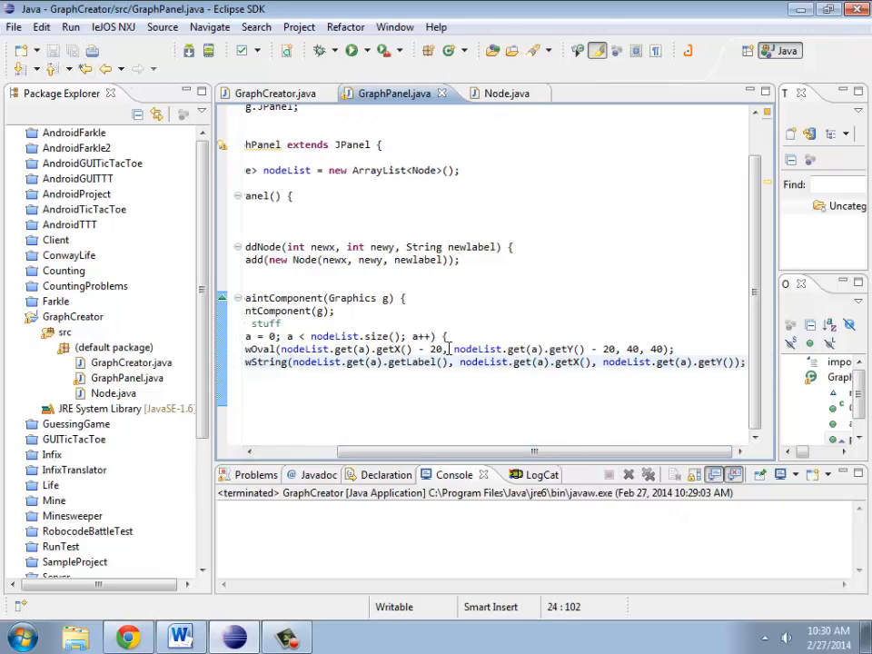
double_click(368, 362)
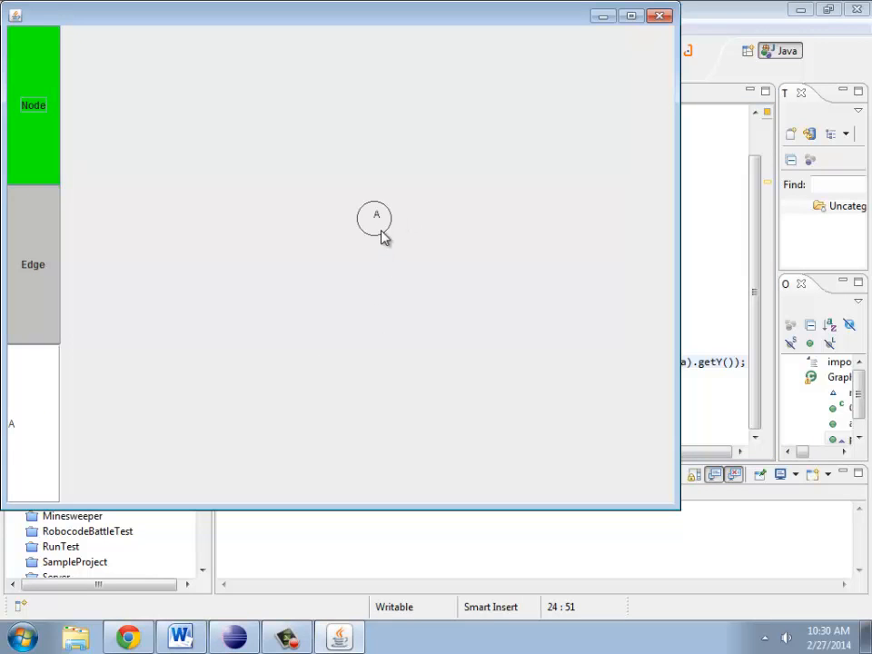
mouse_move(375, 225)
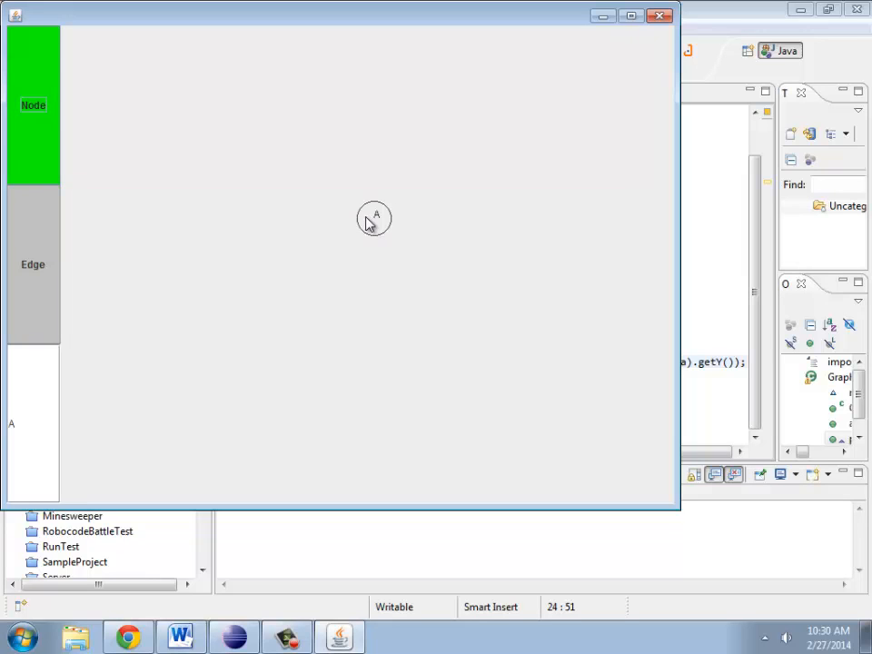
mouse_move(390, 195)
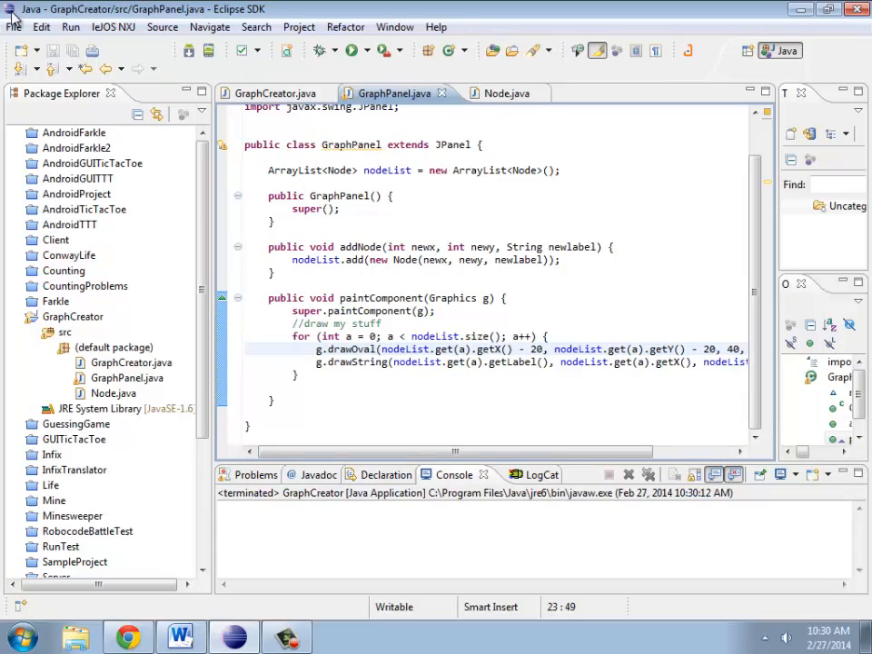
Create a new Java class named Edge in the GraphCreator project.
left_click(13, 27)
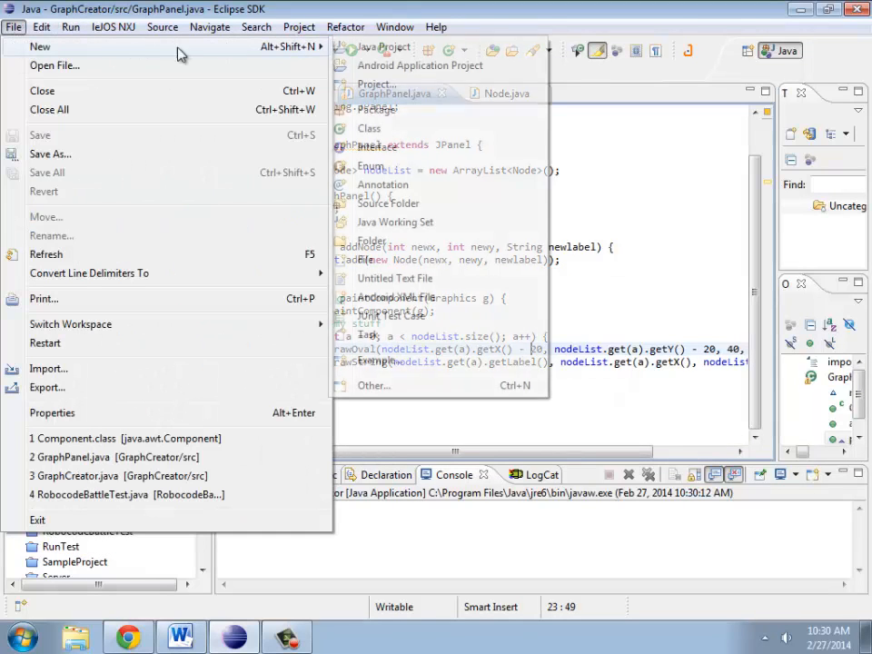
left_click(368, 128)
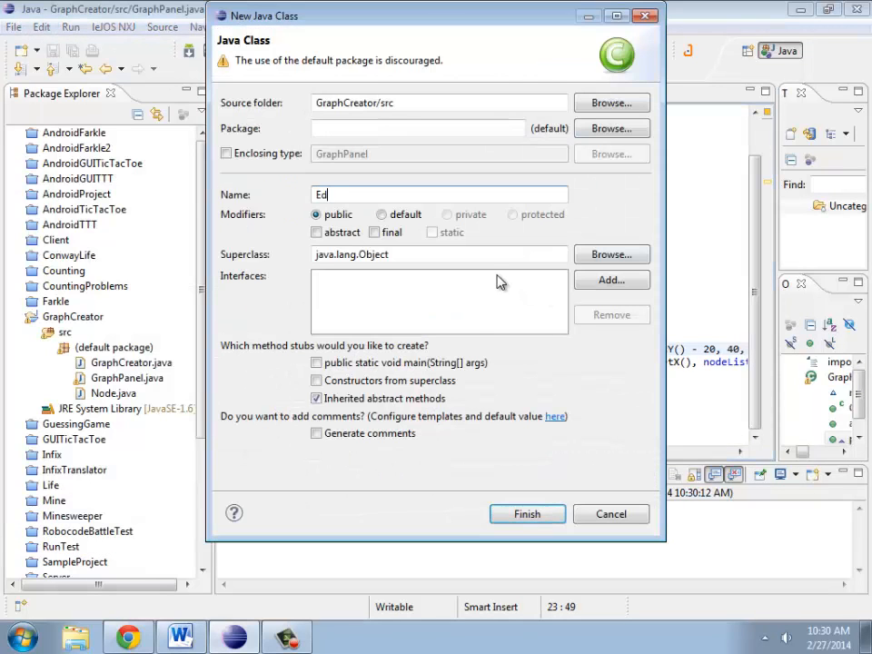
left_click(527, 515)
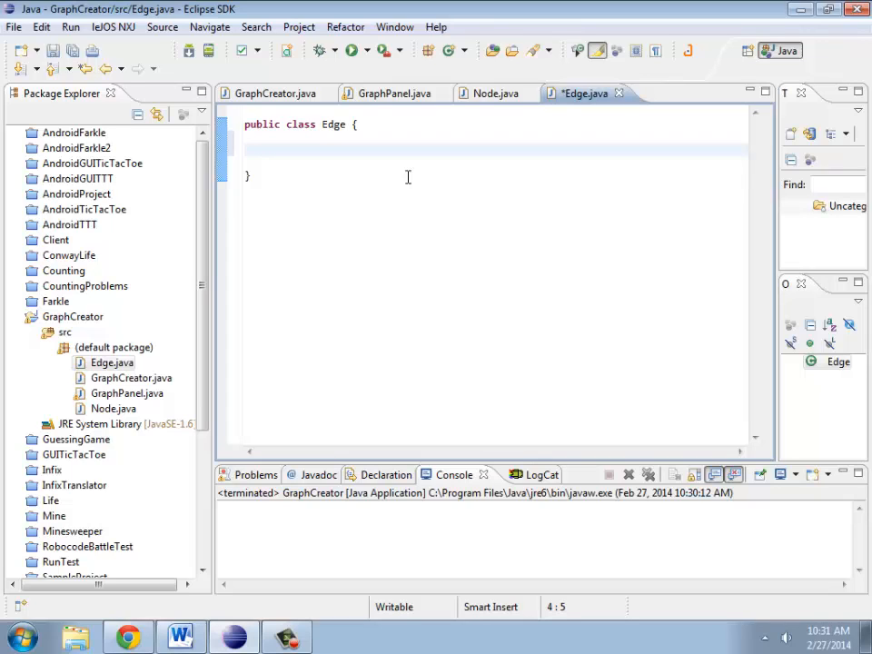
Declare Node first, Node second and String label fields in Edge.
type("N")
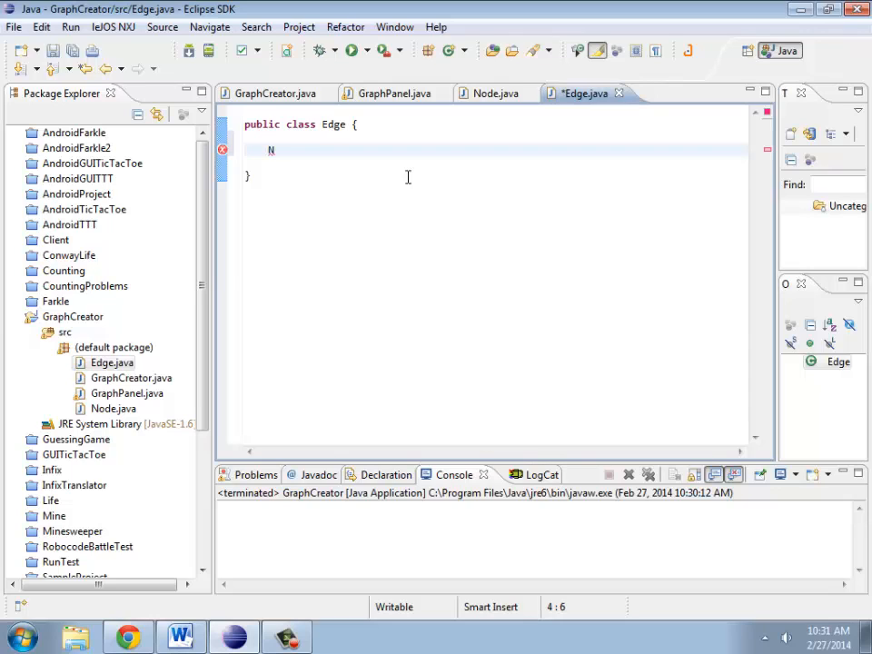
type("ode f")
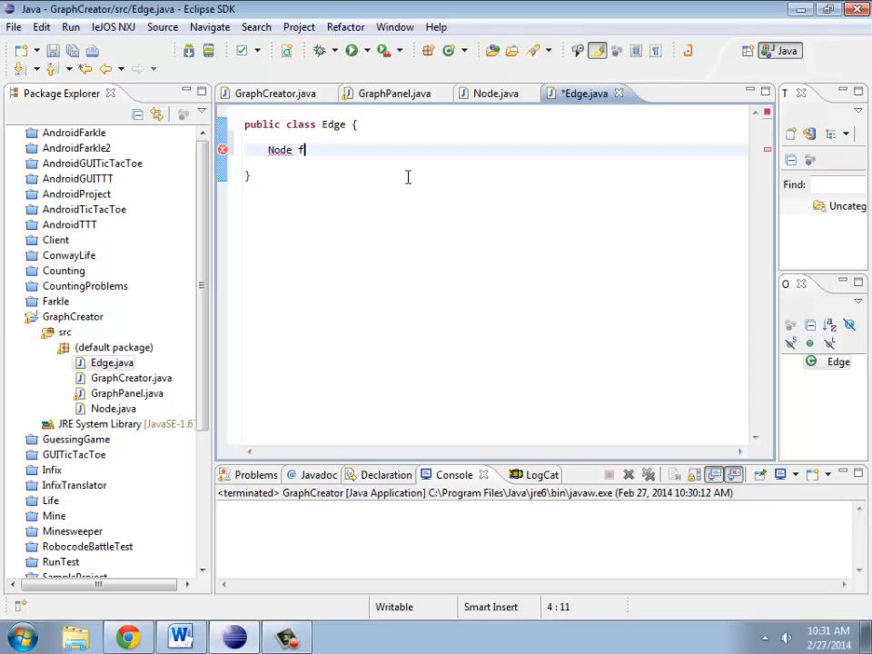
type("irst;")
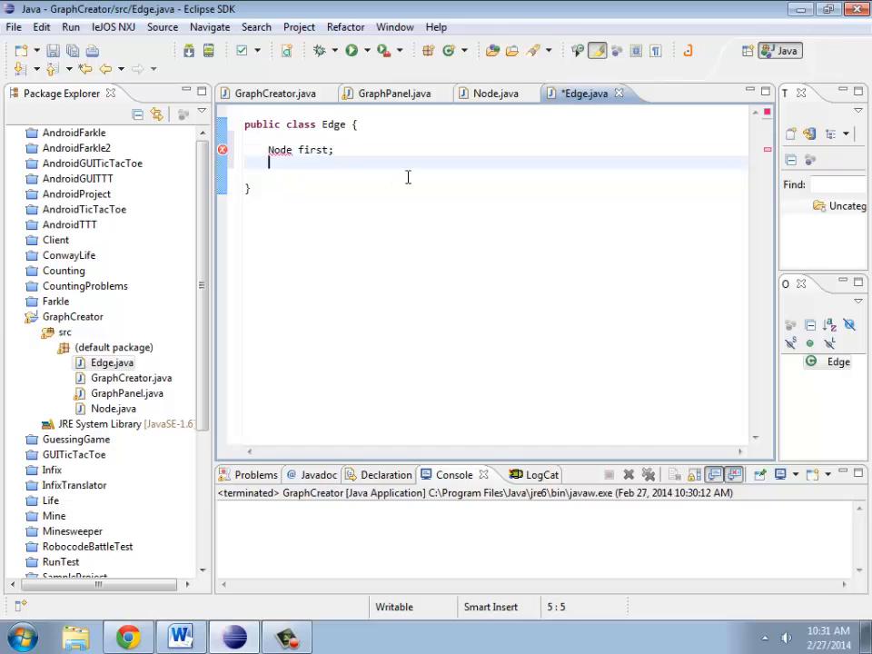
type("Node second;")
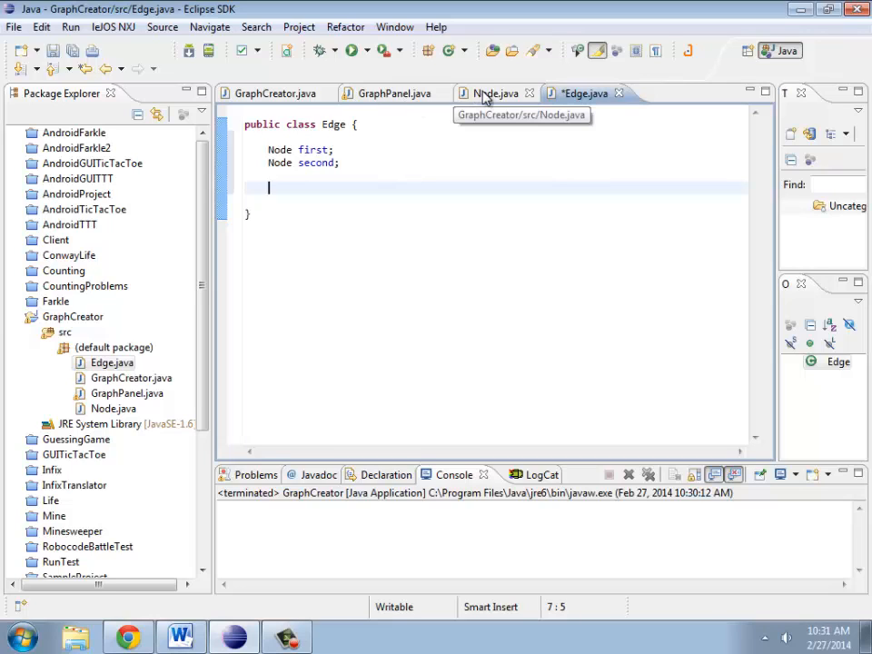
type("String label;")
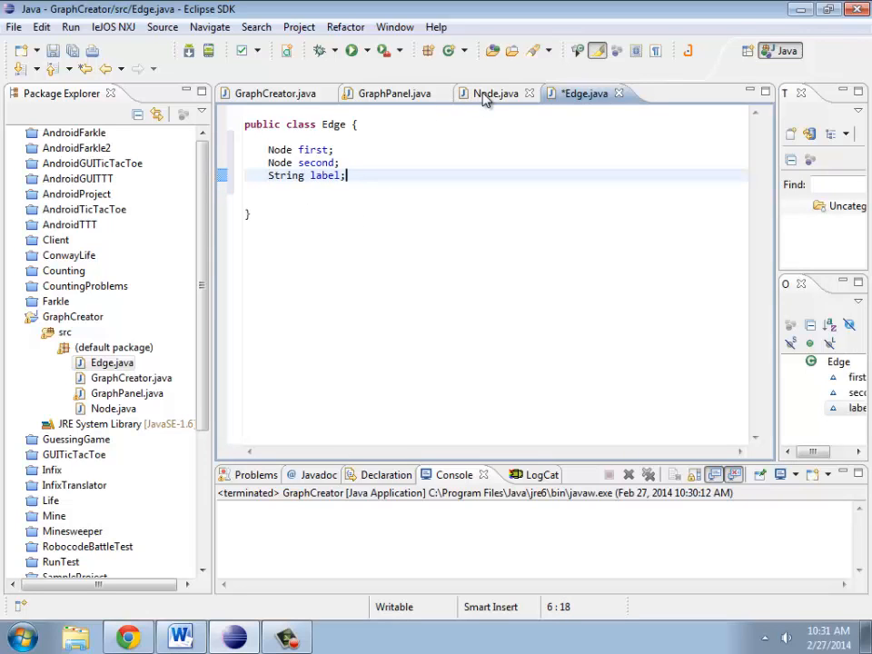
Review Node's constructor for reference and return to Edge.java.
left_click(495, 93)
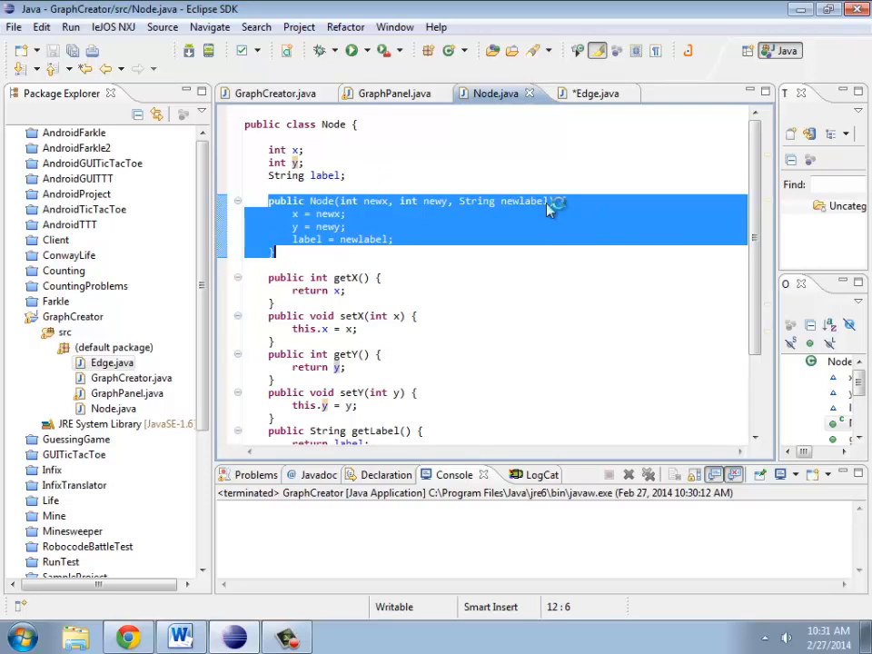
mouse_move(311, 264)
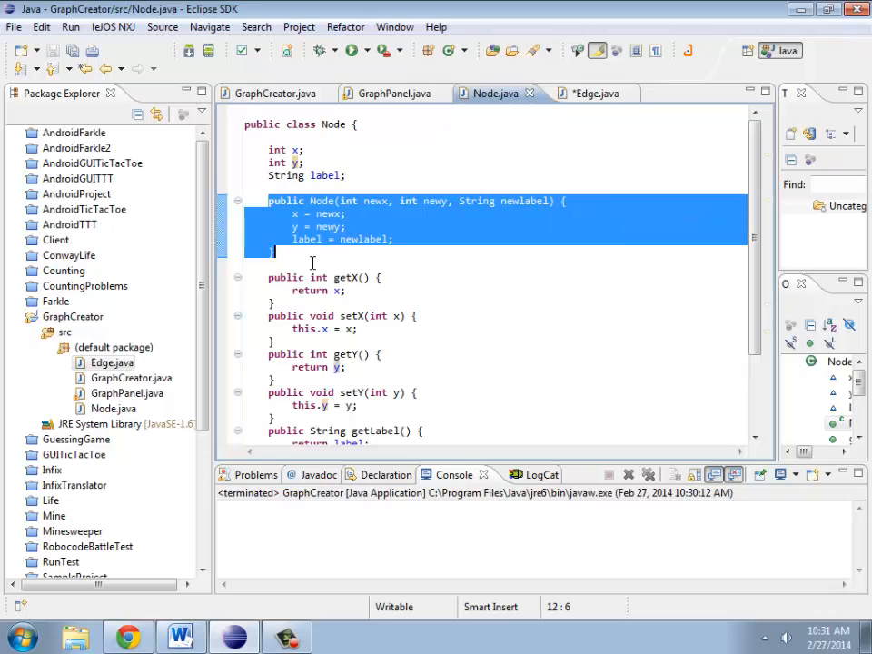
left_click(594, 92)
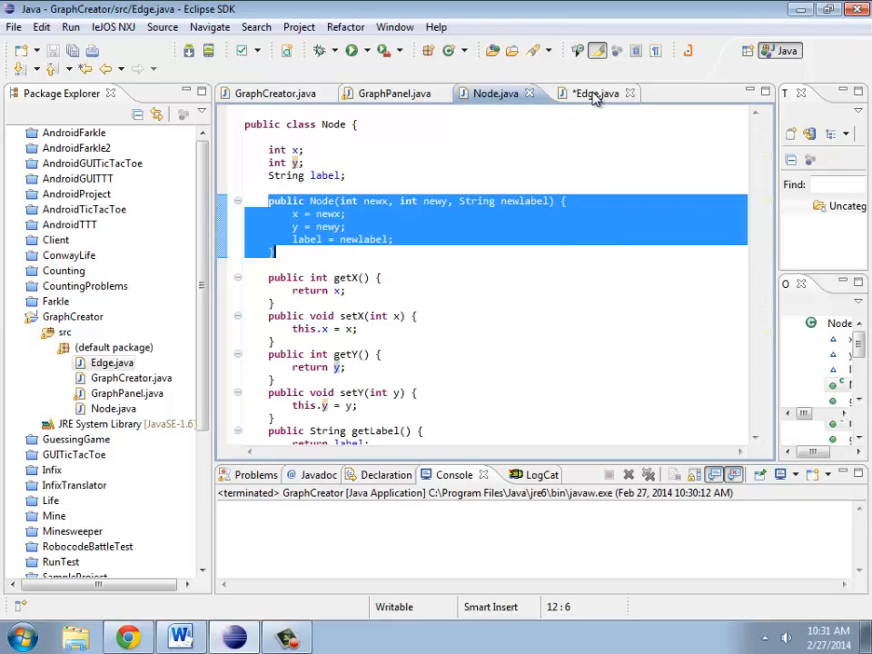
left_click(162, 26)
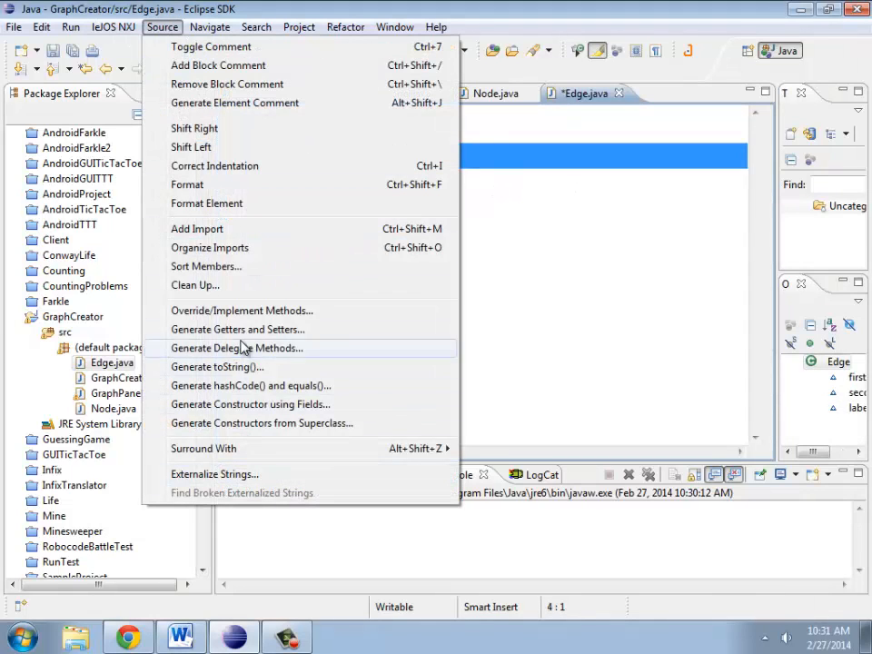
Generate getters and setters for Edge's first, second and label fields.
left_click(238, 329)
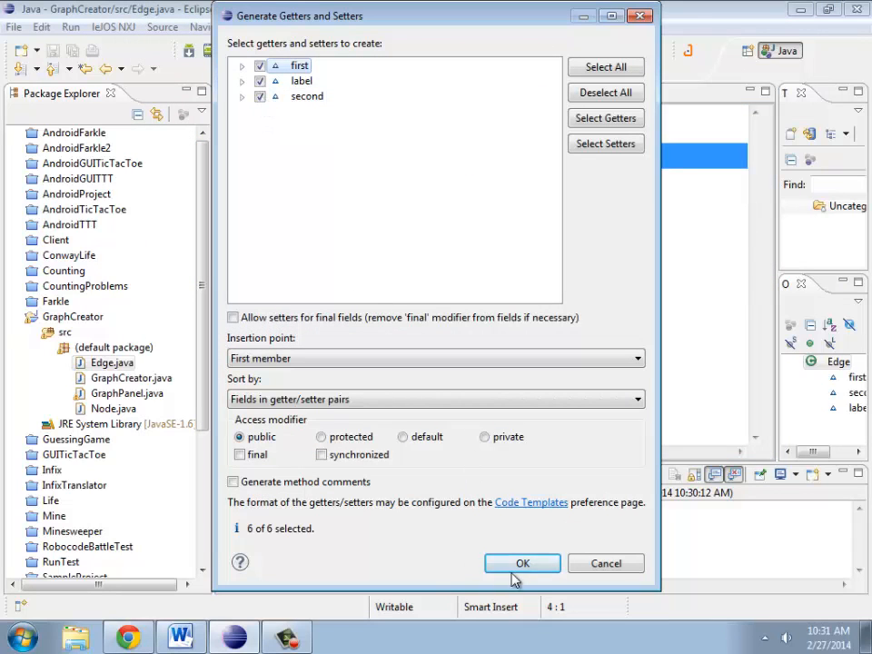
left_click(523, 563)
type("public Edg")
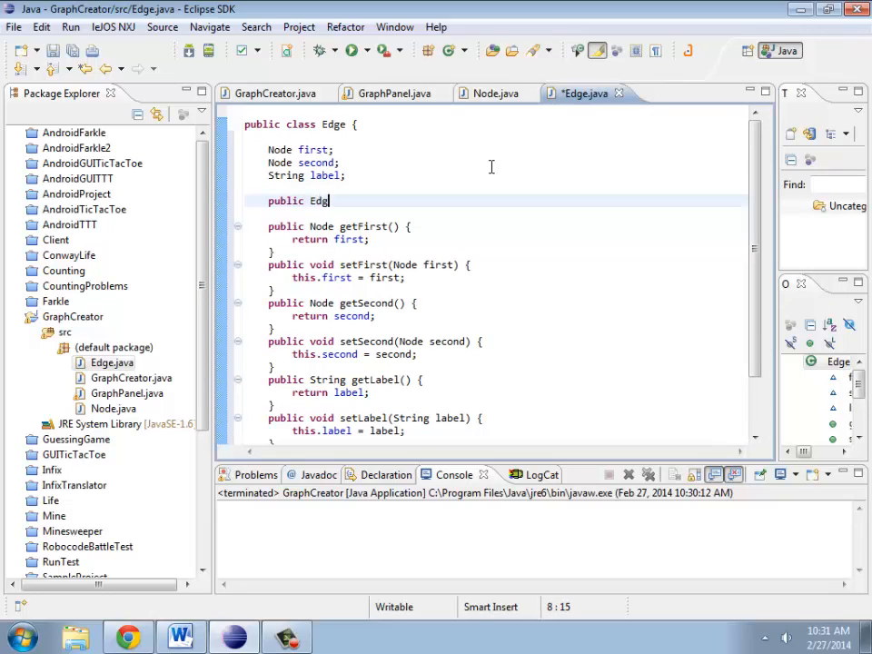
Declare an Edge constructor taking Node newfirst, Node newsecond and String newlabel.
type("(Node b")
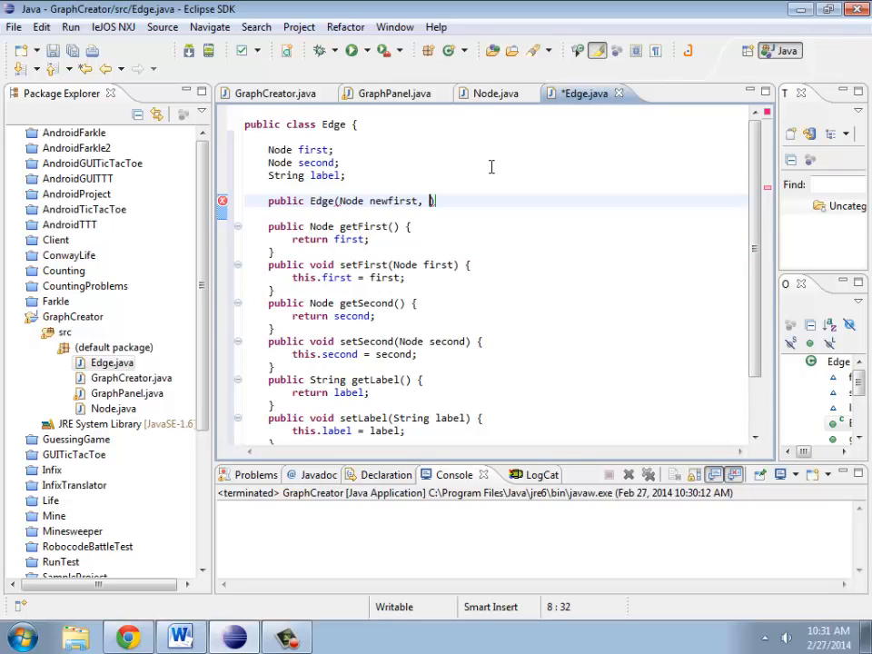
type("Node newsecond,")
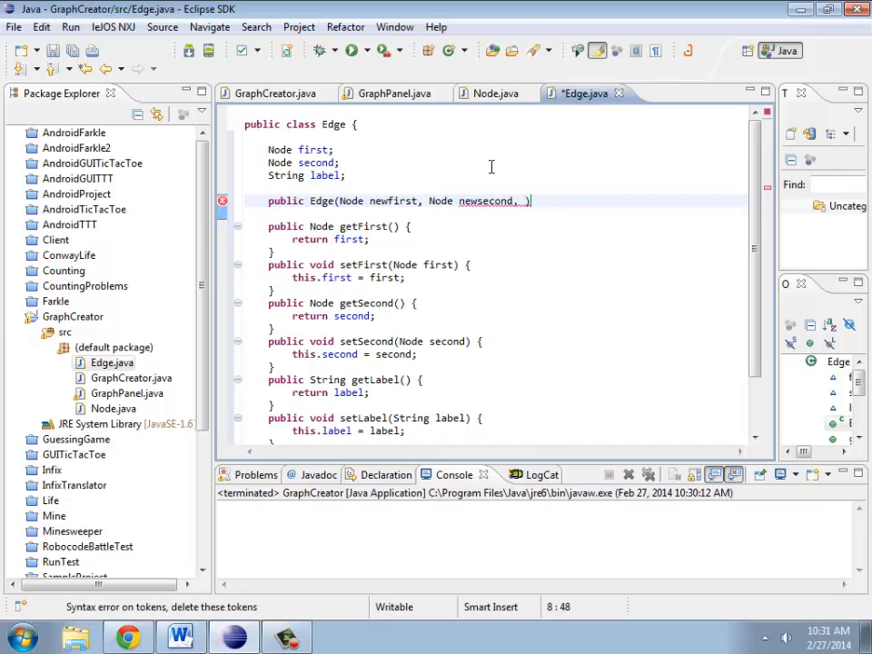
type("String newlabel")
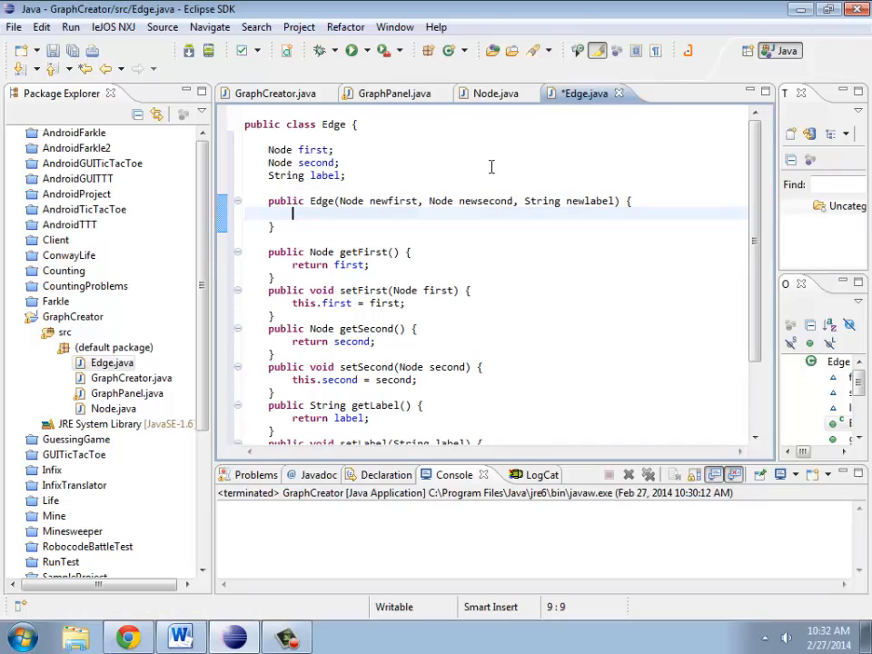
Assign first, second and label from the parameters and save Edge.java.
type("first = newfis")
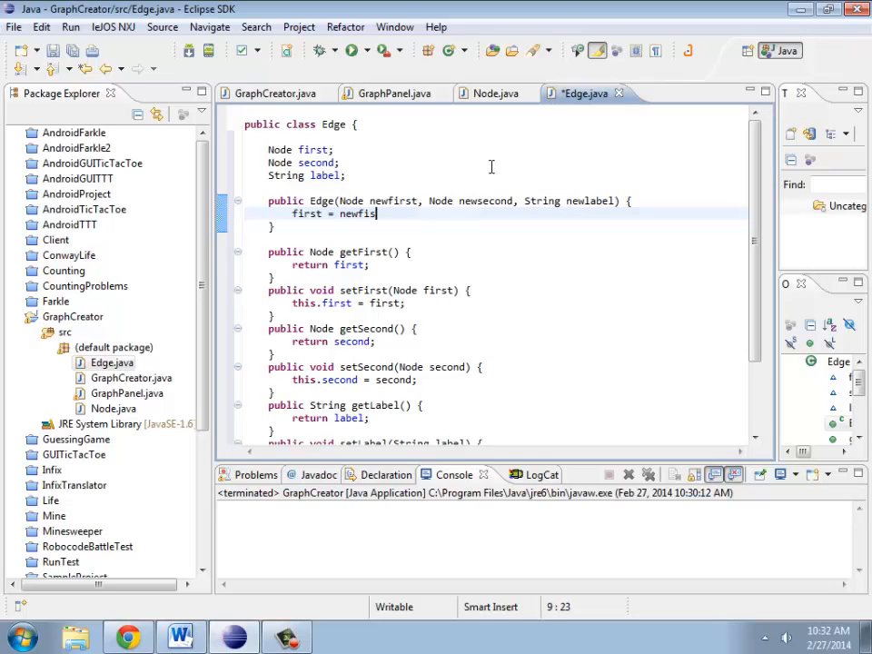
type("sed")
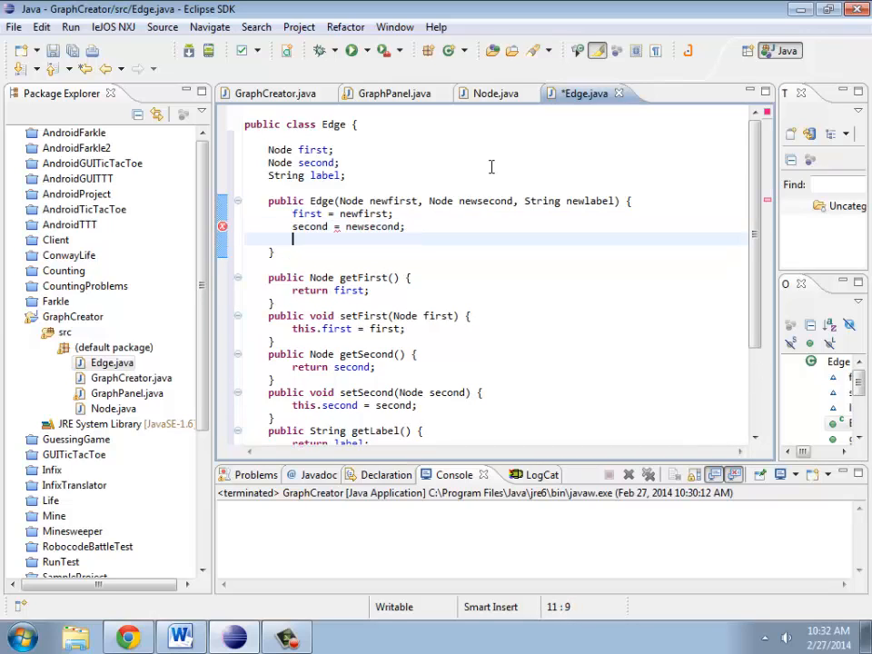
type("label =")
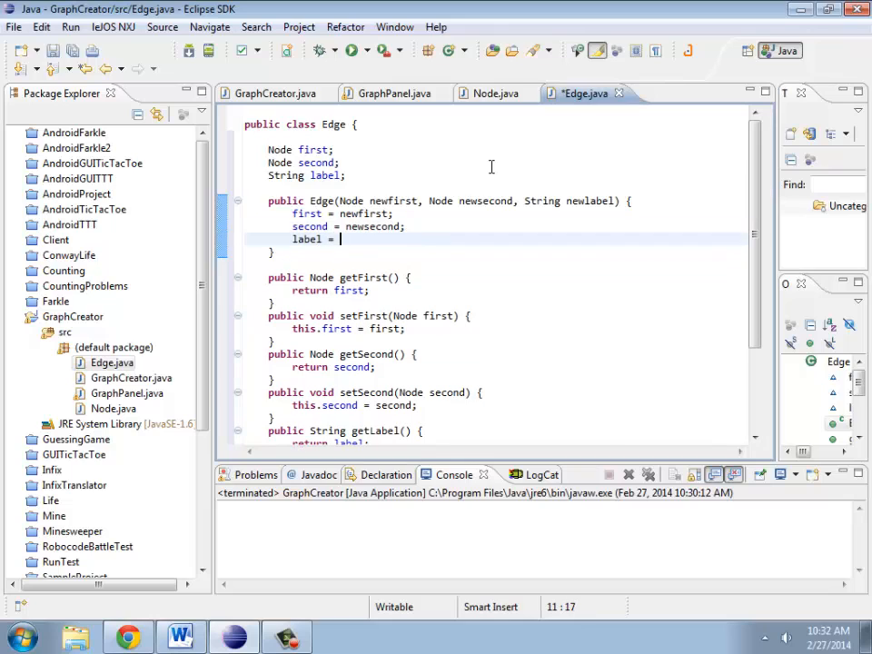
type("newlabel;")
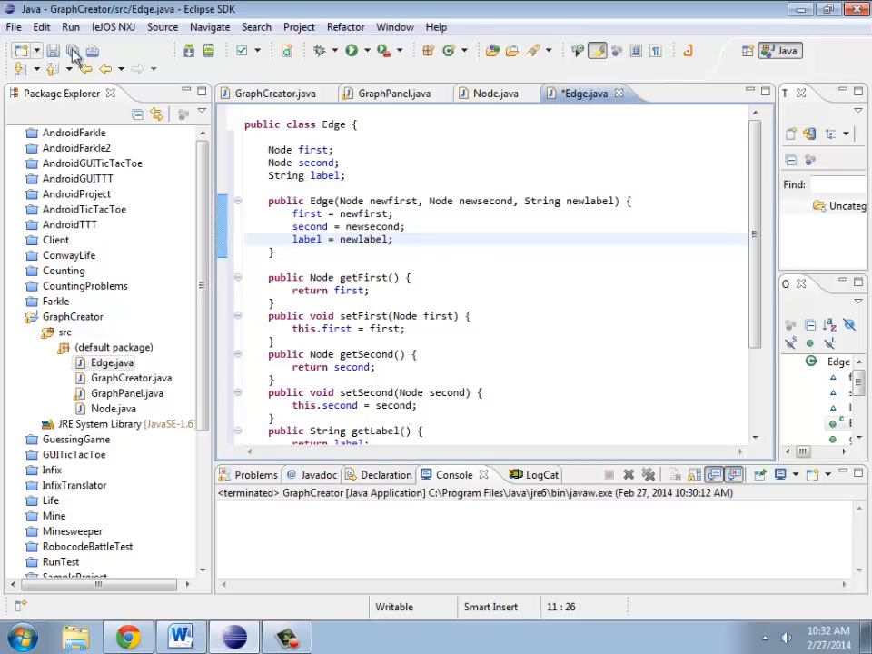
left_click(497, 93)
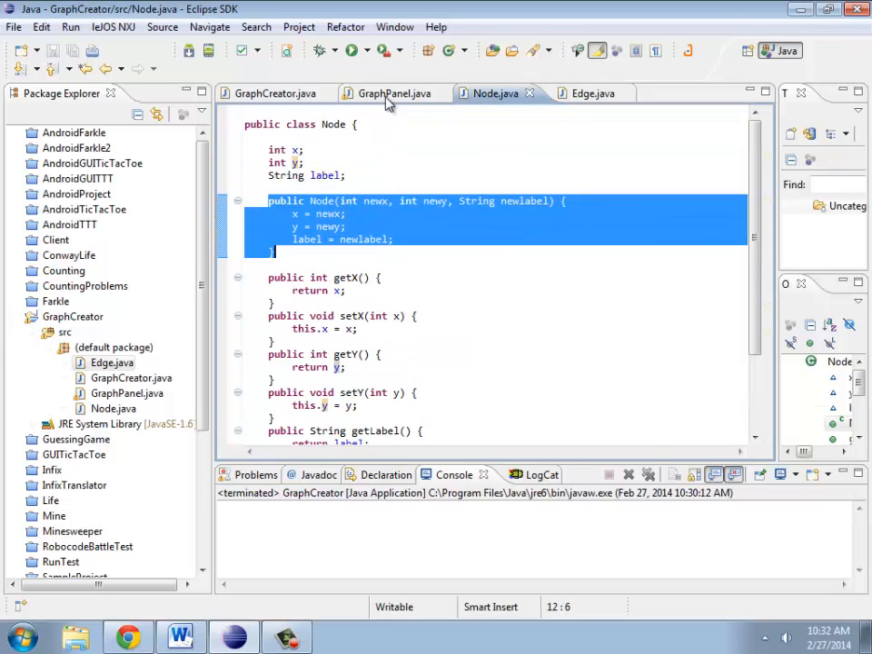
Return to GraphPanel.java and locate the paintComponent method with its node-drawing loop.
left_click(392, 93)
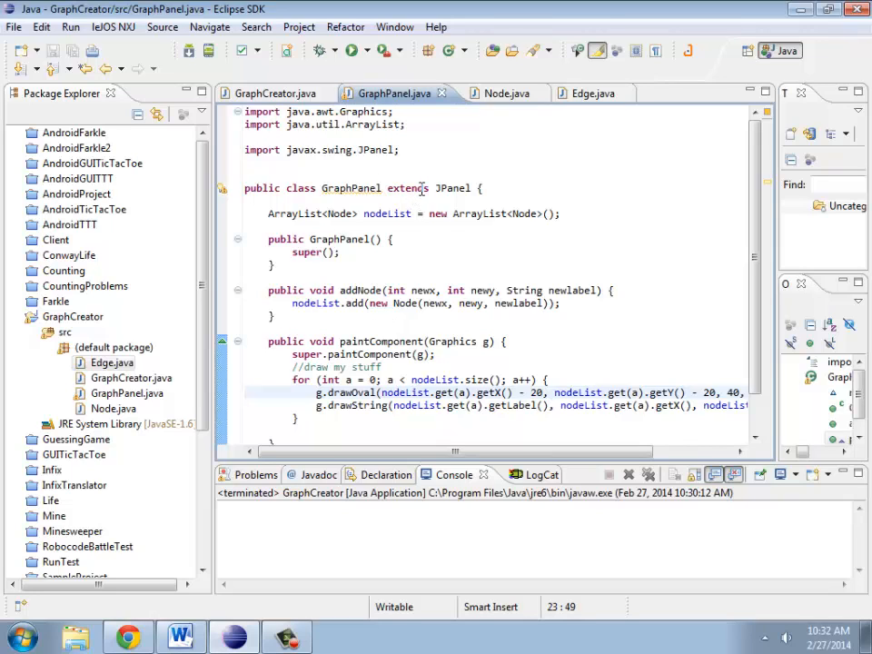
scroll("down", 3)
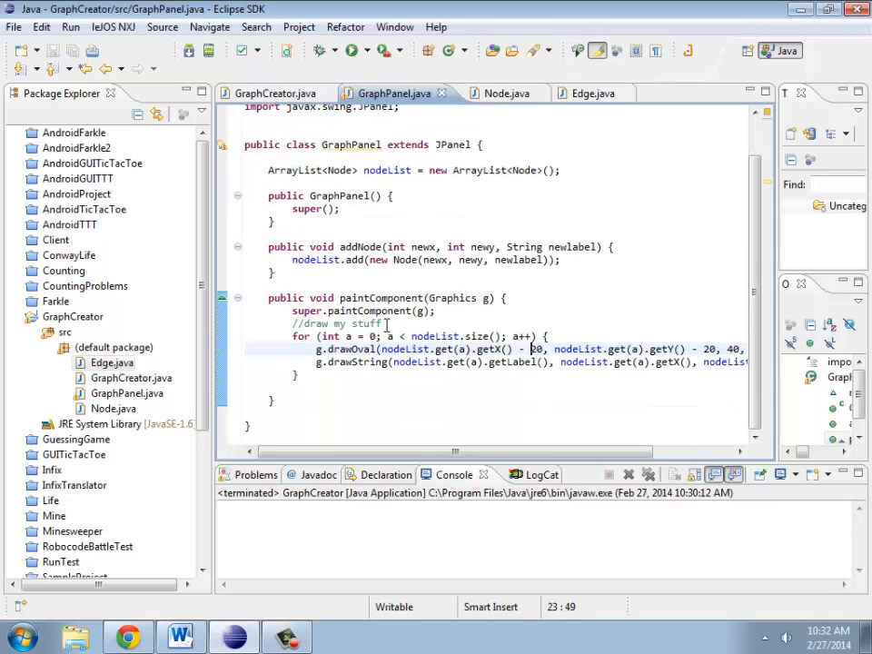
double_click(380, 298)
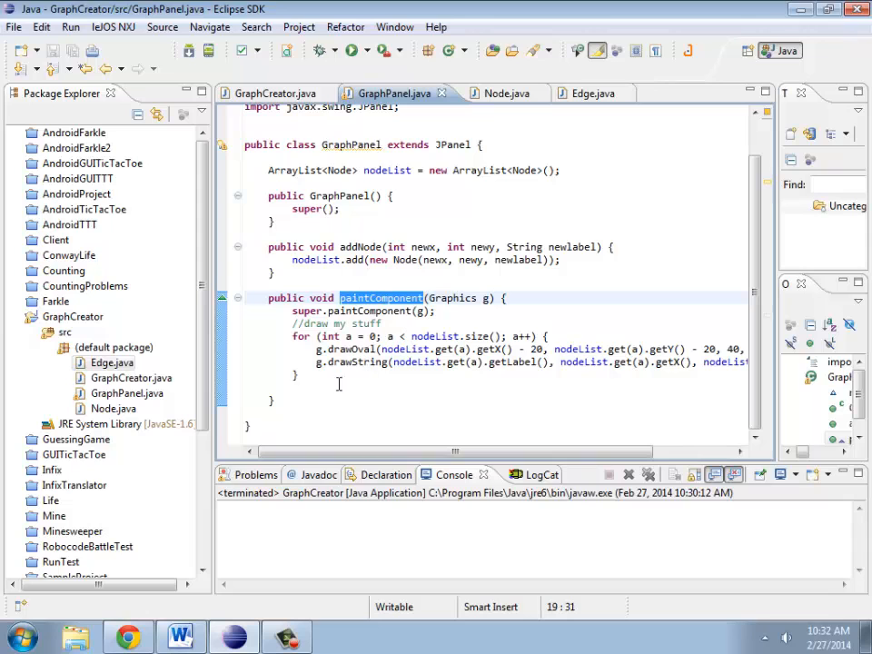
mouse_move(446, 221)
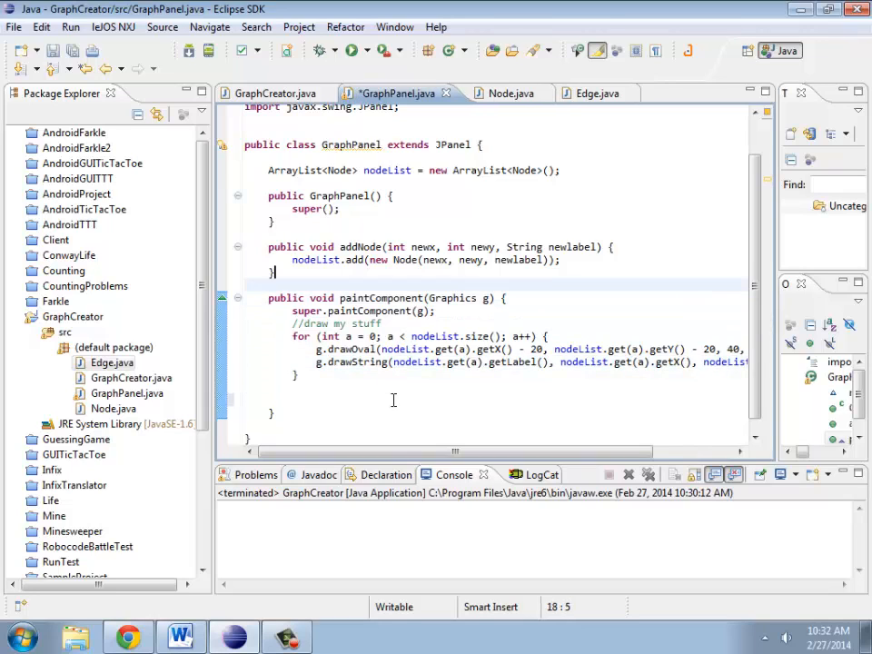
Declare 'ArrayList<Edge> edgeList = new ArrayList<Edge>();' below nodeList and dismiss Find/Replace.
type("Ar")
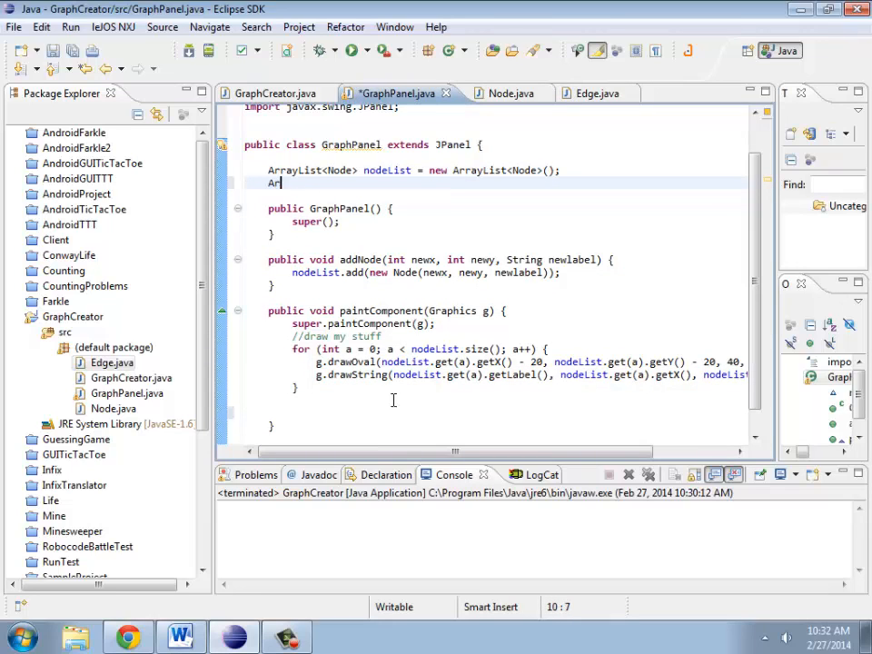
type("rayList<Edge")
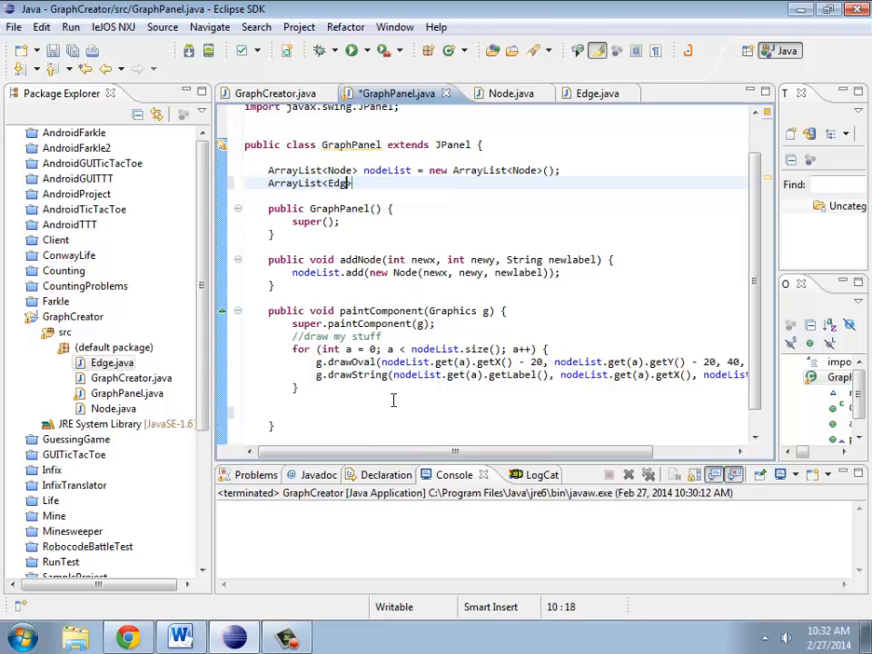
type("> edgeList")
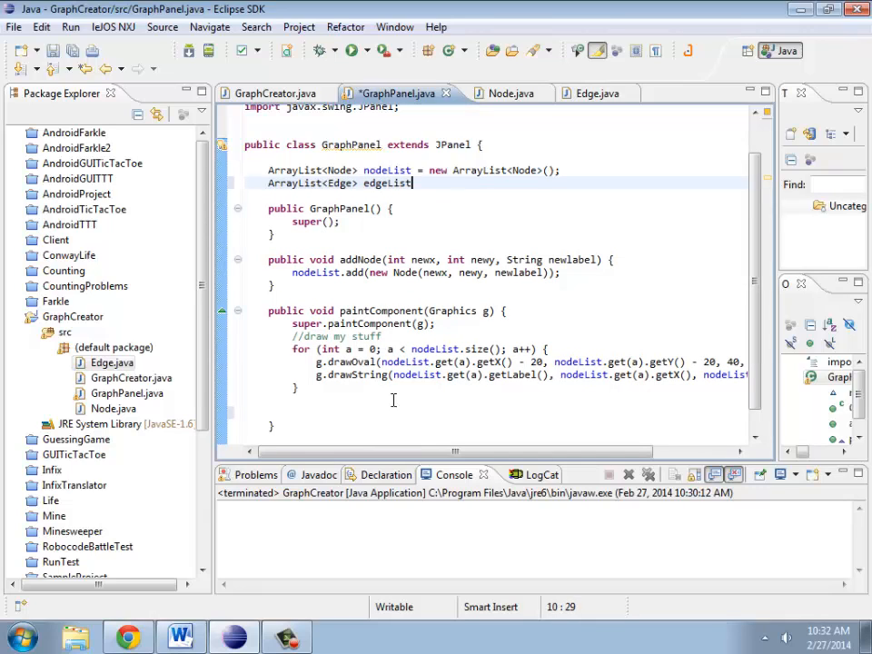
type("= new ArrayList<E")
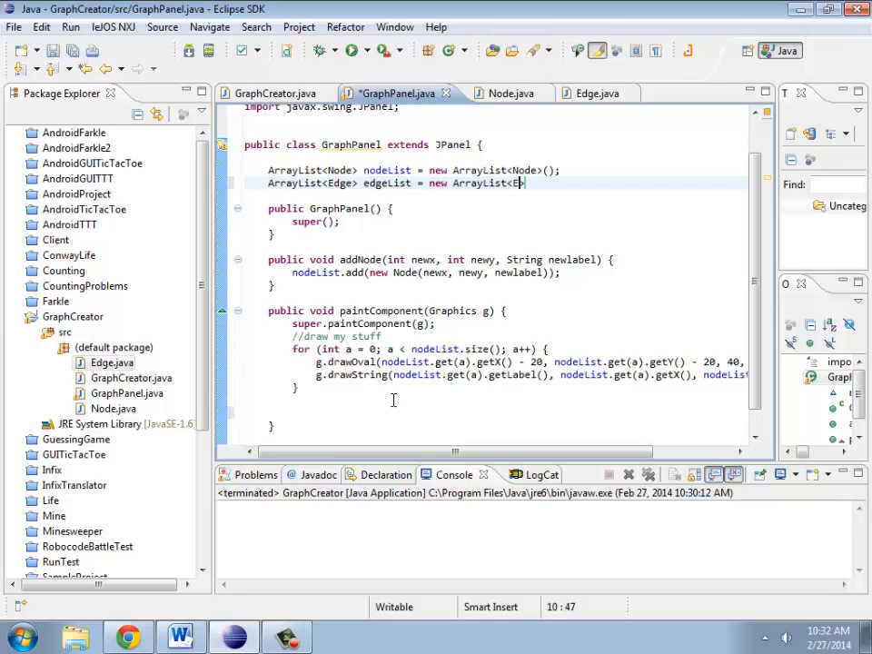
type("dge>();")
left_click(496, 400)
type("for (int a = 0; a < nodeList.size(); a++) {")
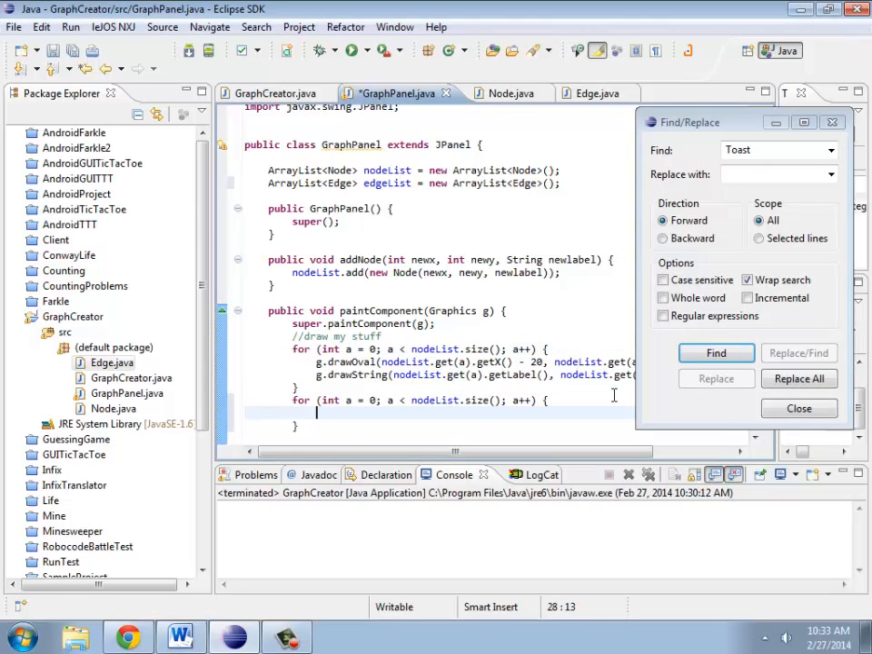
left_click(799, 408)
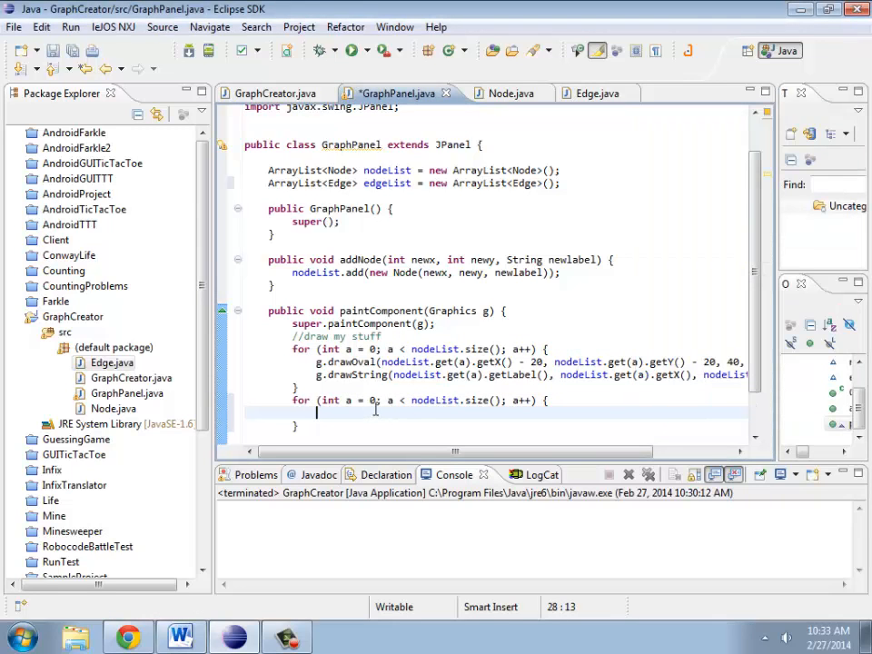